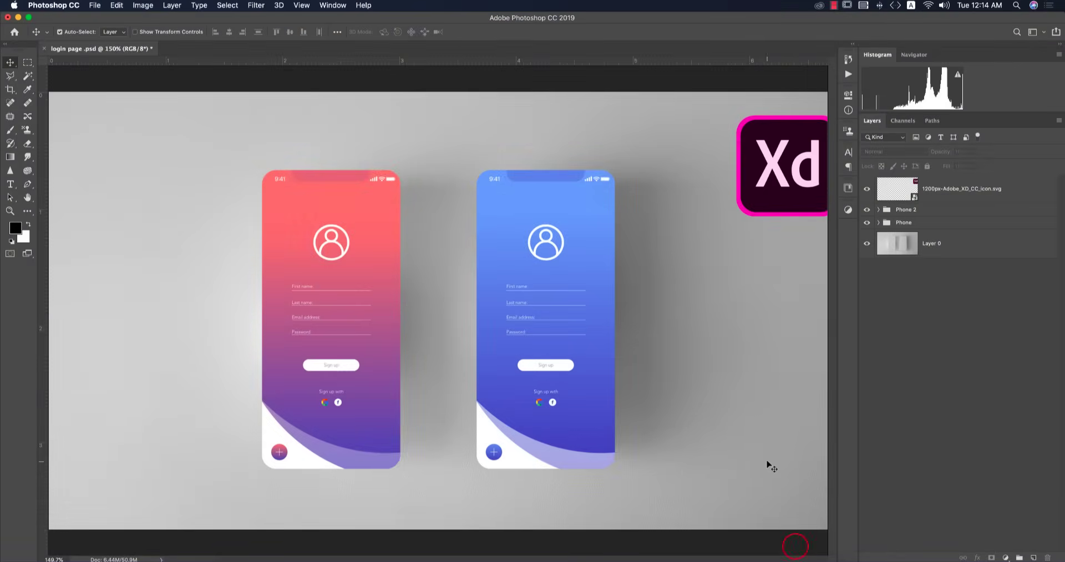
mouse_move(783, 392)
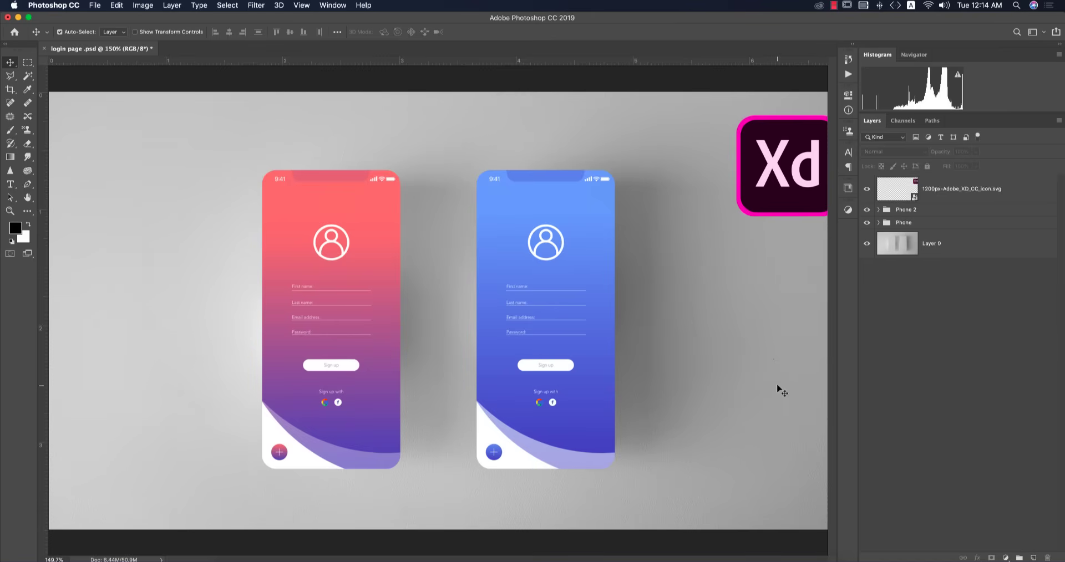
mouse_move(753, 351)
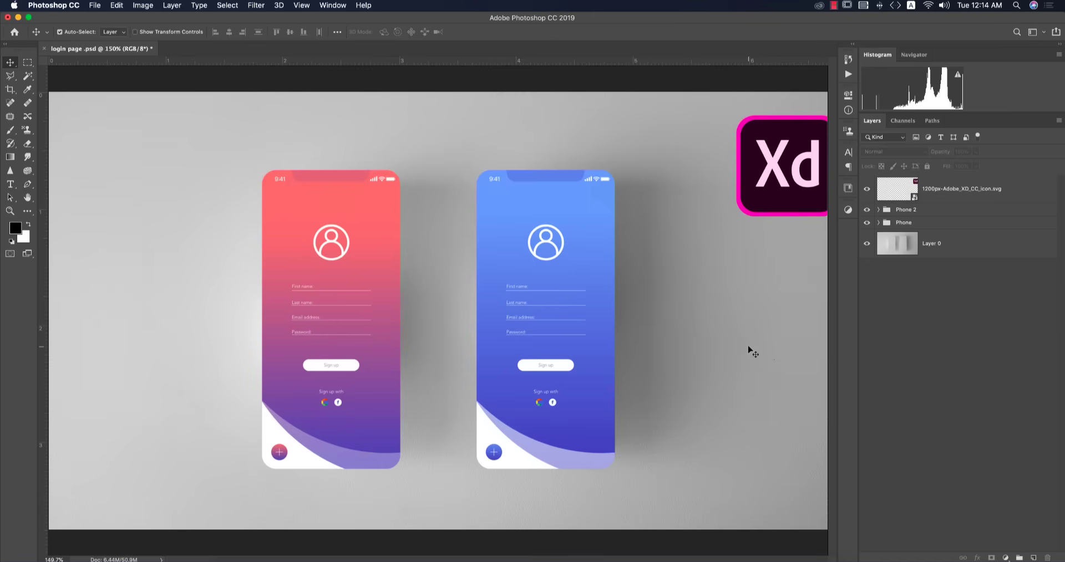
mouse_move(583, 399)
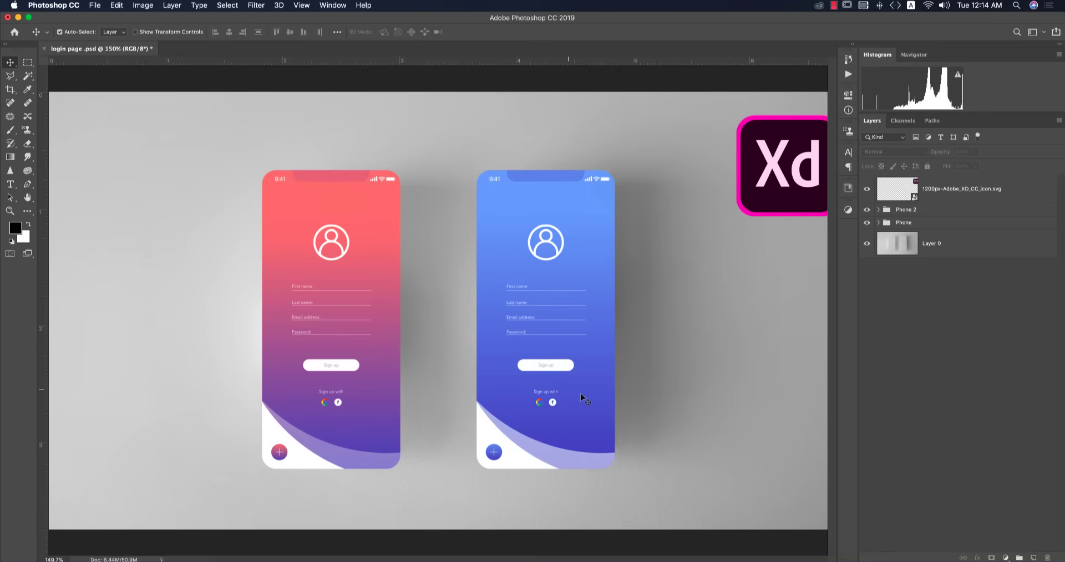
mouse_move(566, 415)
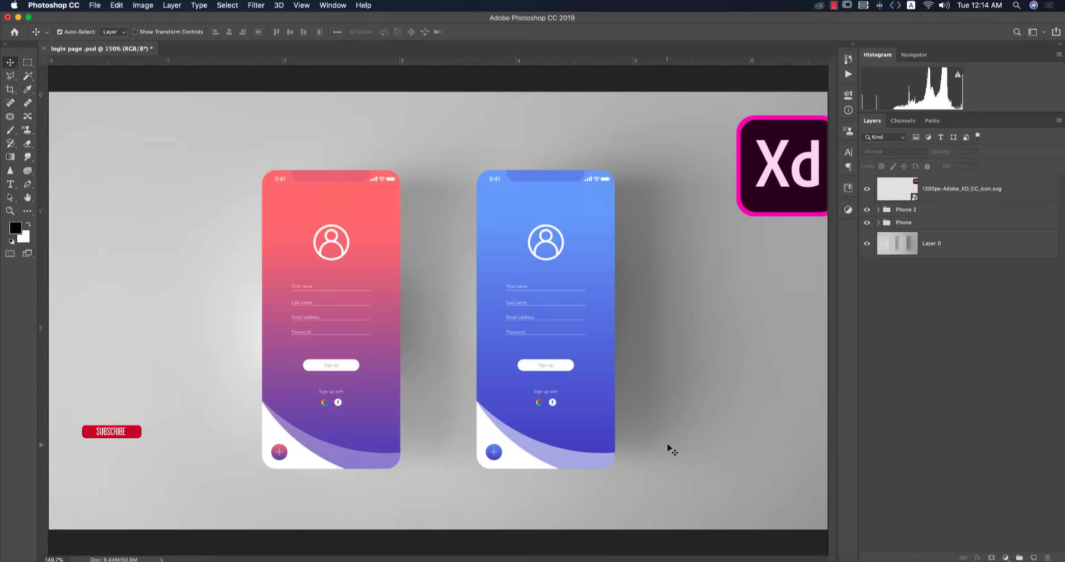
- Create a new document from the iPhone X (375 × 812) artboard preset
left_click_drag(112, 432, 111, 489)
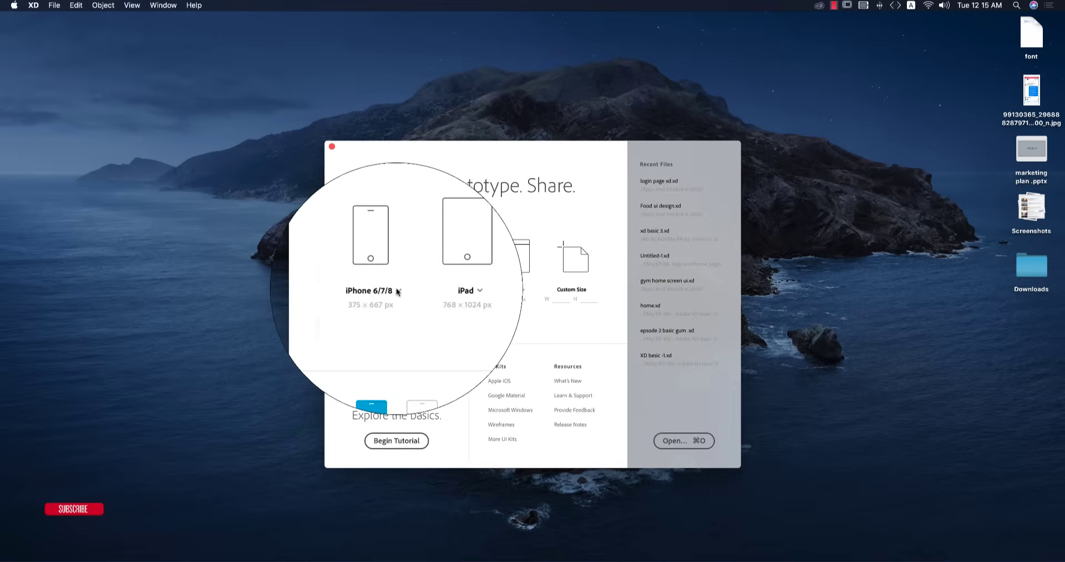
left_click(370, 292)
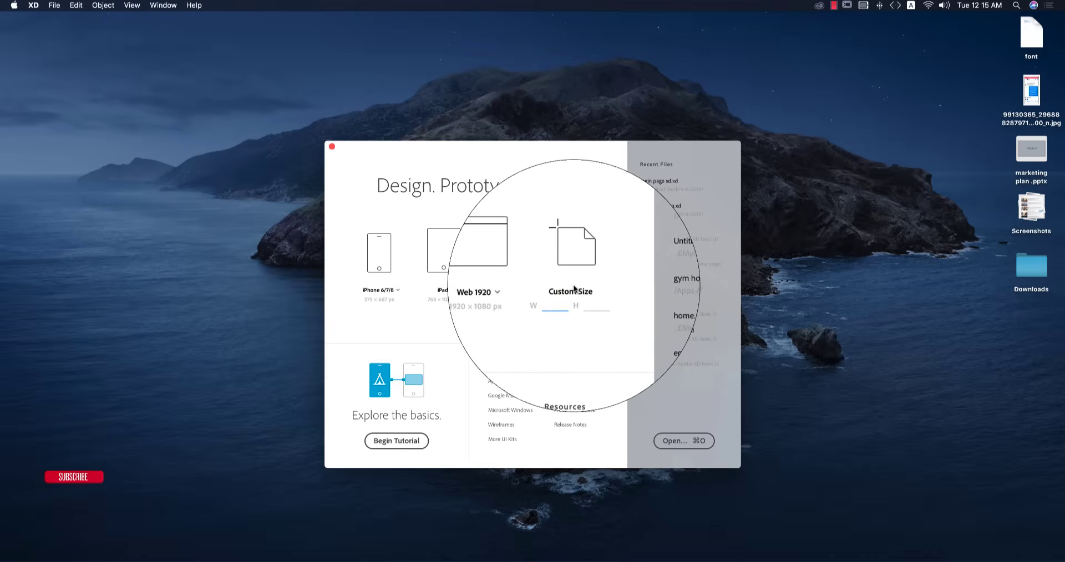
left_click(380, 290)
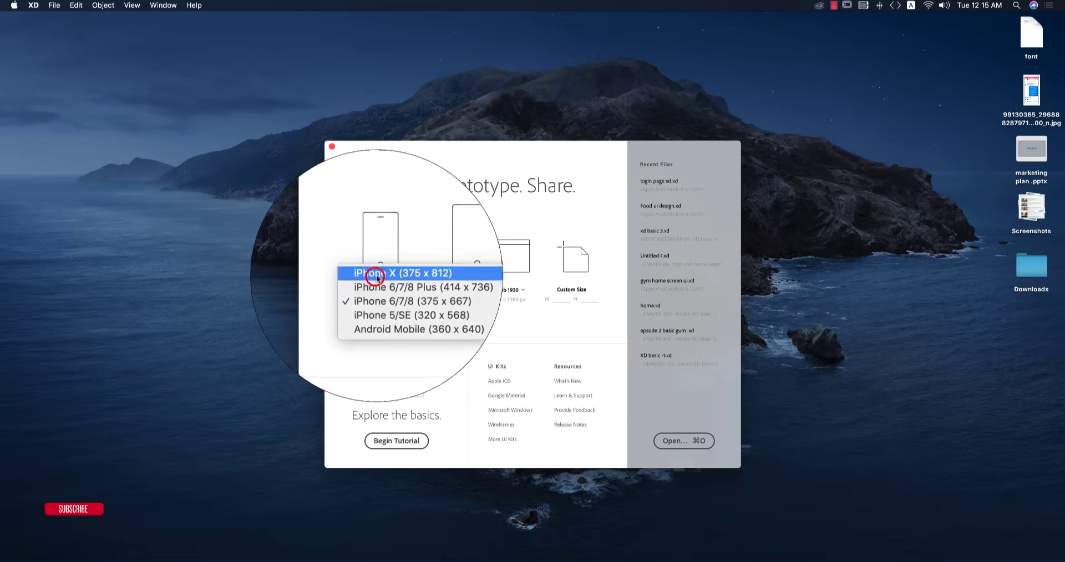
left_click(402, 273)
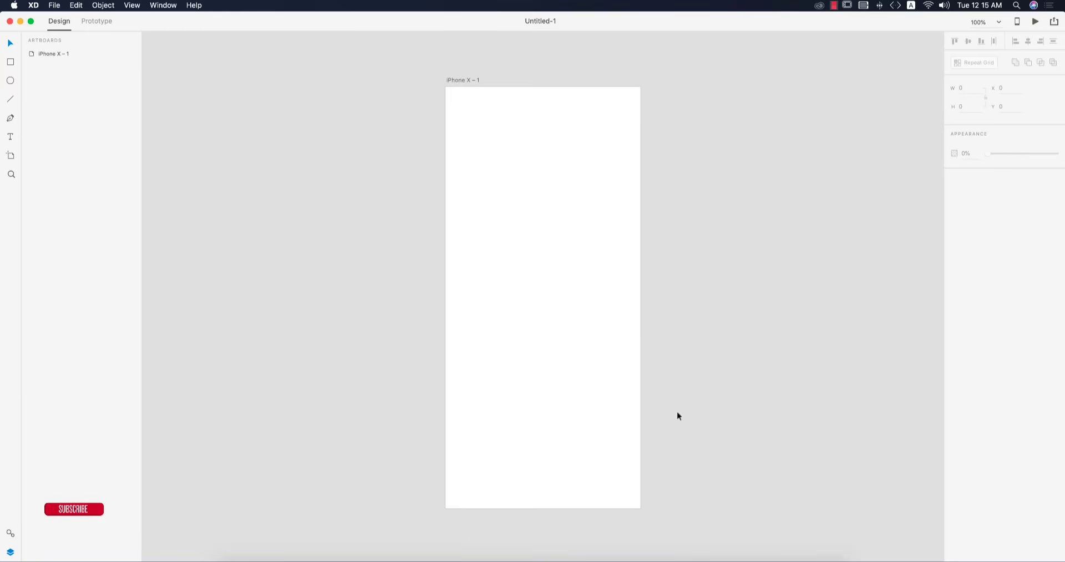
mouse_move(422, 319)
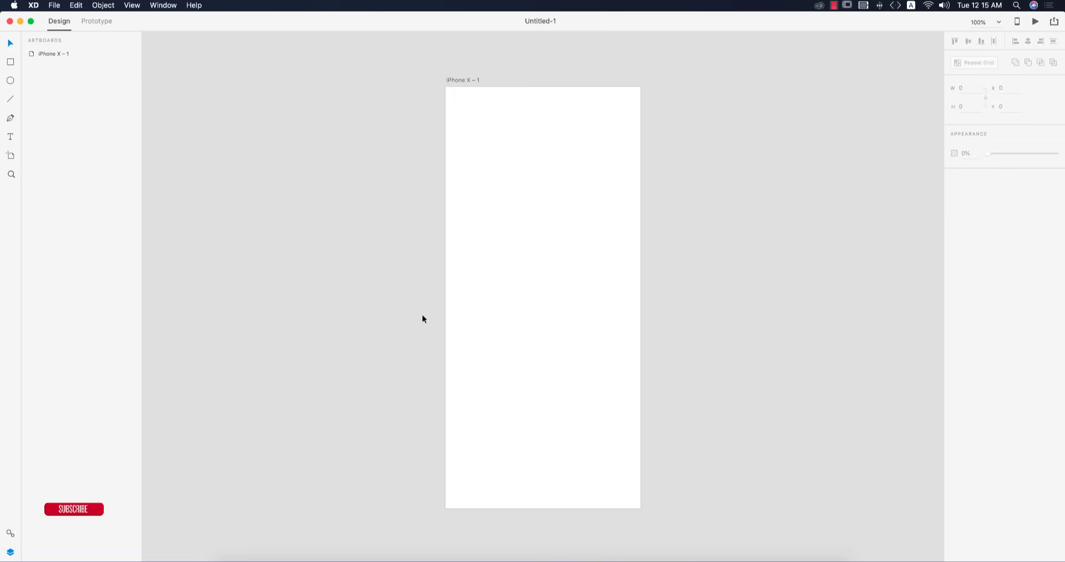
mouse_move(450, 311)
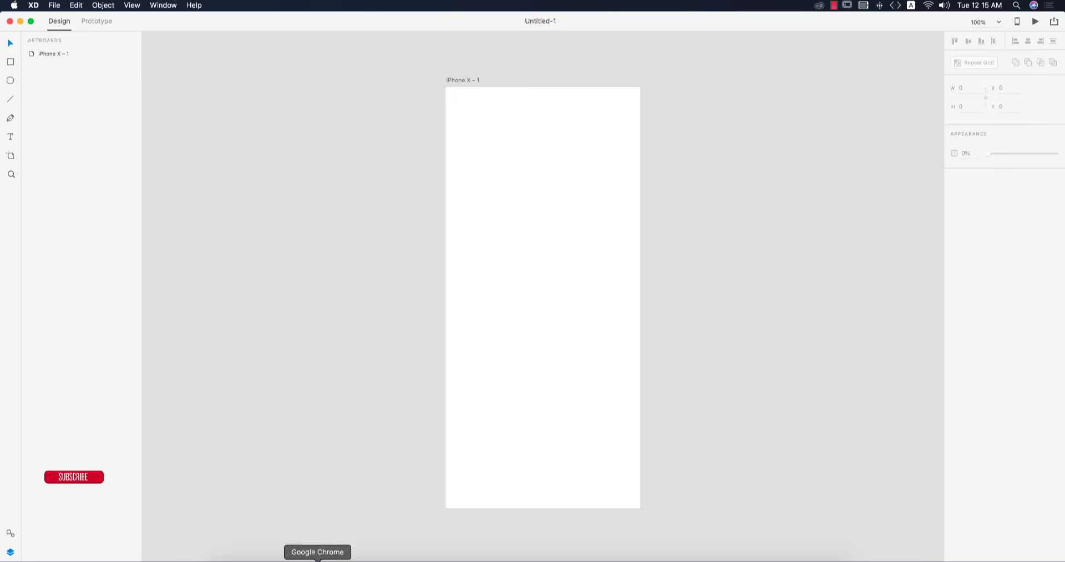
- Bring Google Chrome to the front from the Dock
left_click(318, 552)
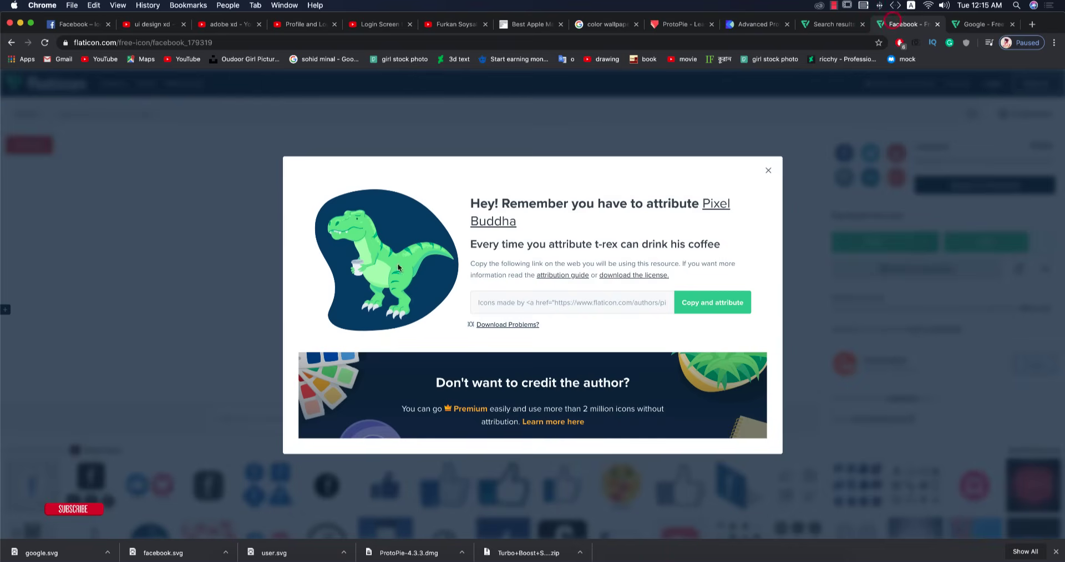
- Search Flaticon for 'user' and choose the outlined circular user icon
left_click(768, 170)
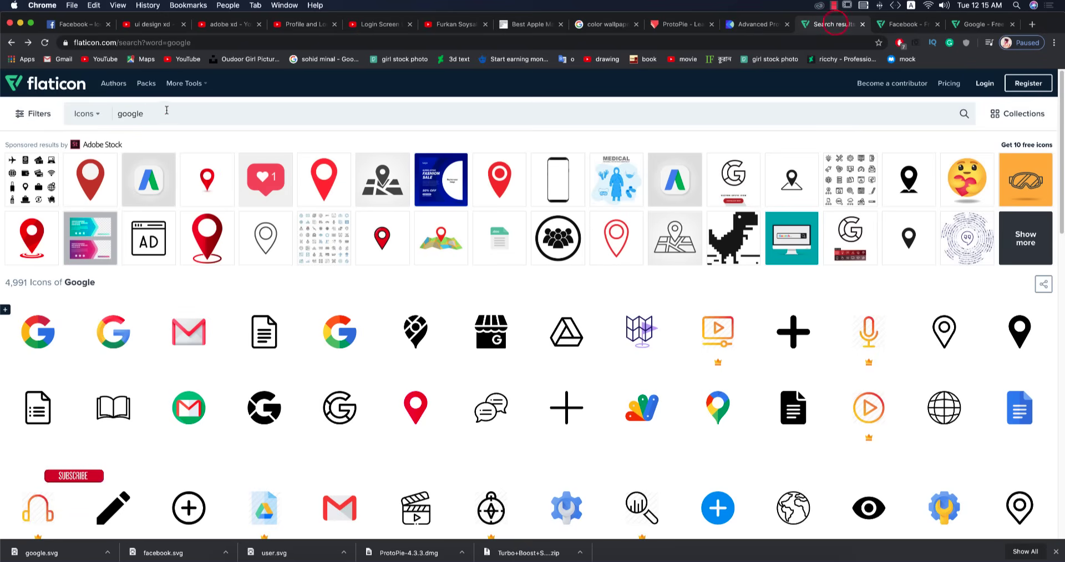
type("us")
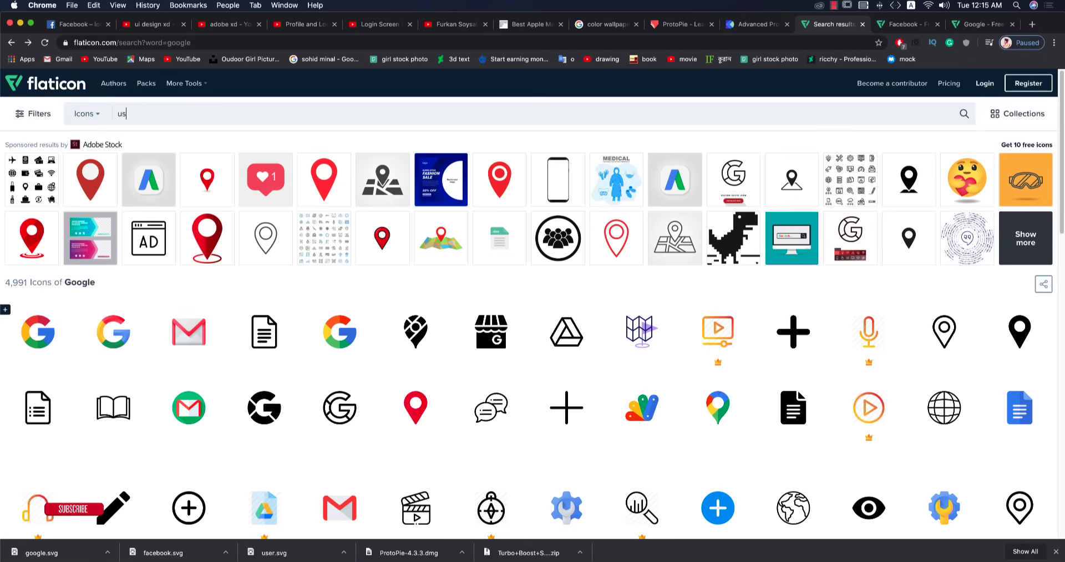
type("user")
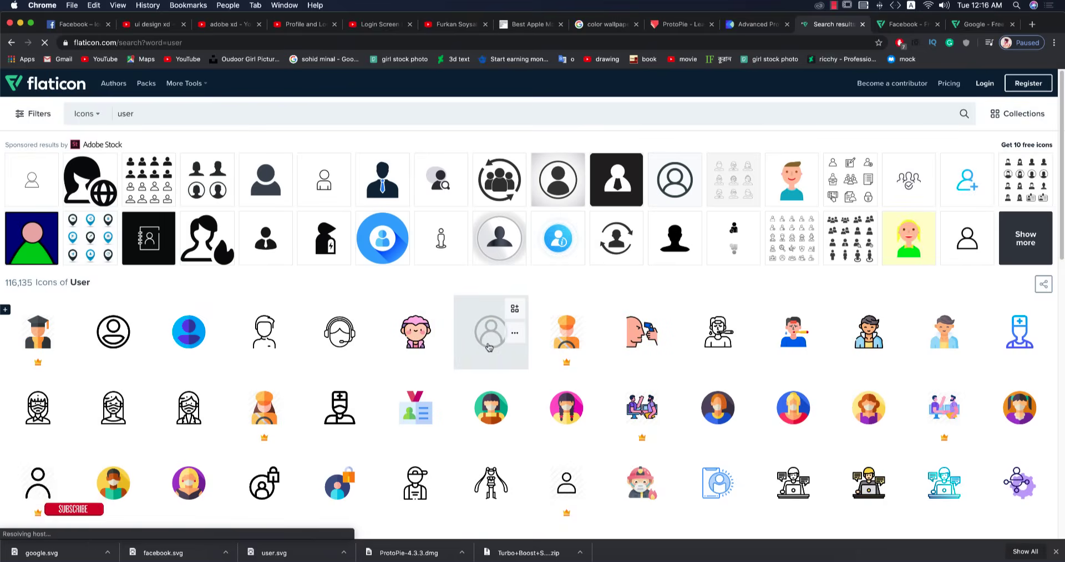
left_click(490, 332)
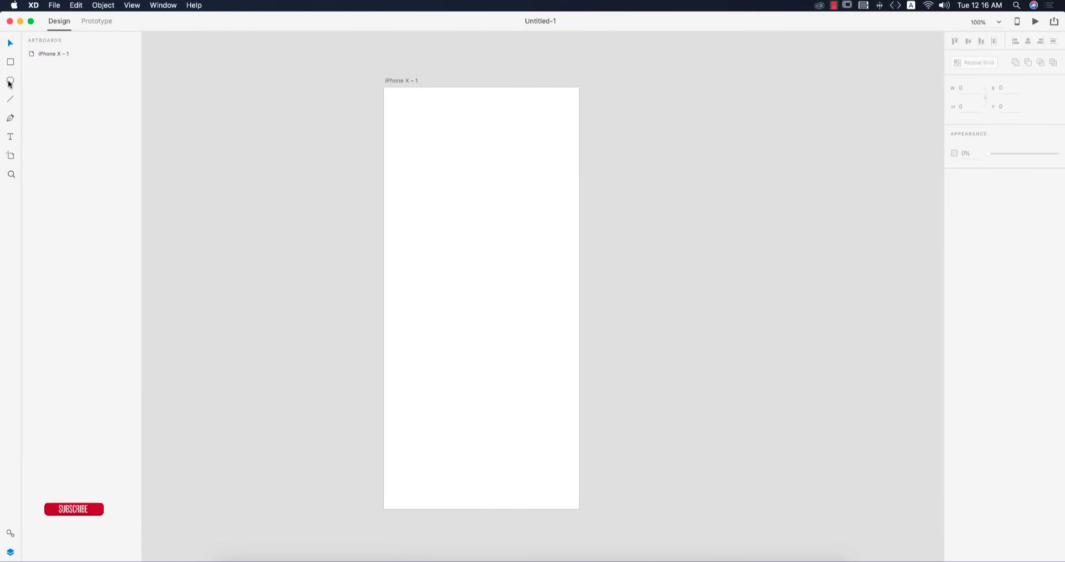
- Draw a large circle over the artboard top, remove its border and fill it light pink
left_click_drag(384, 89, 686, 391)
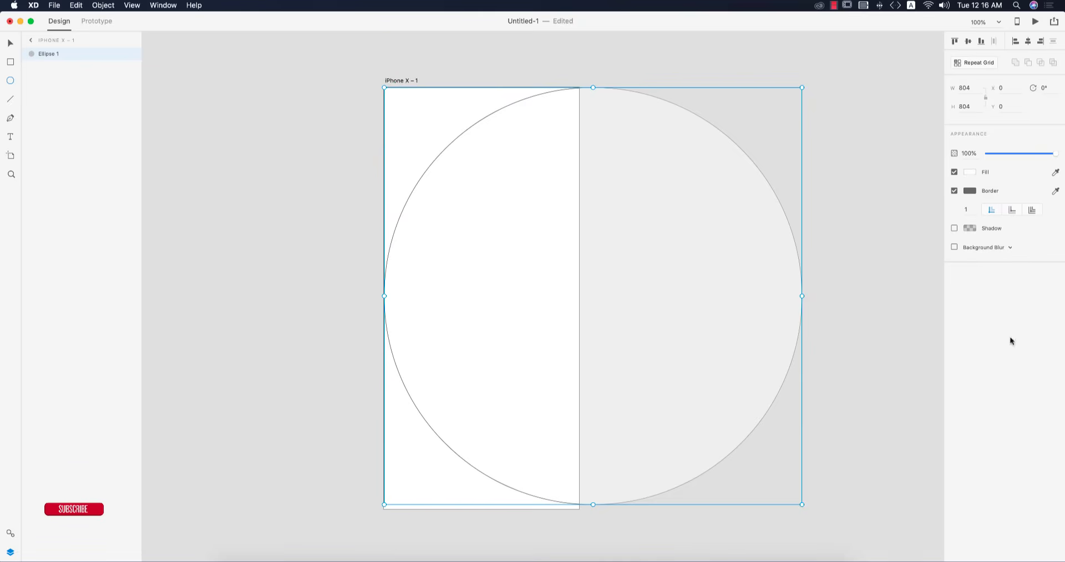
left_click(955, 191)
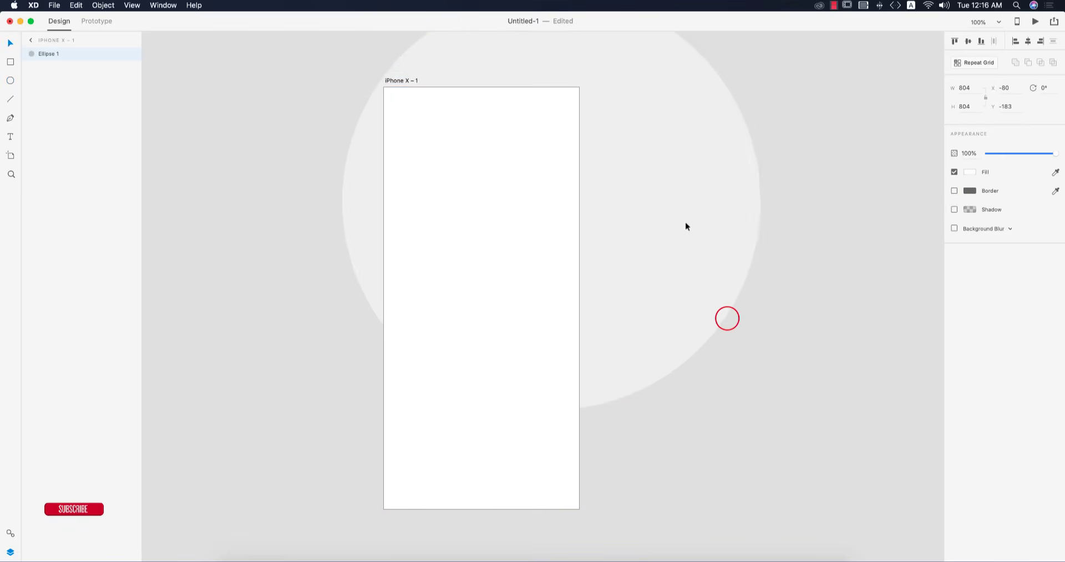
left_click(970, 171)
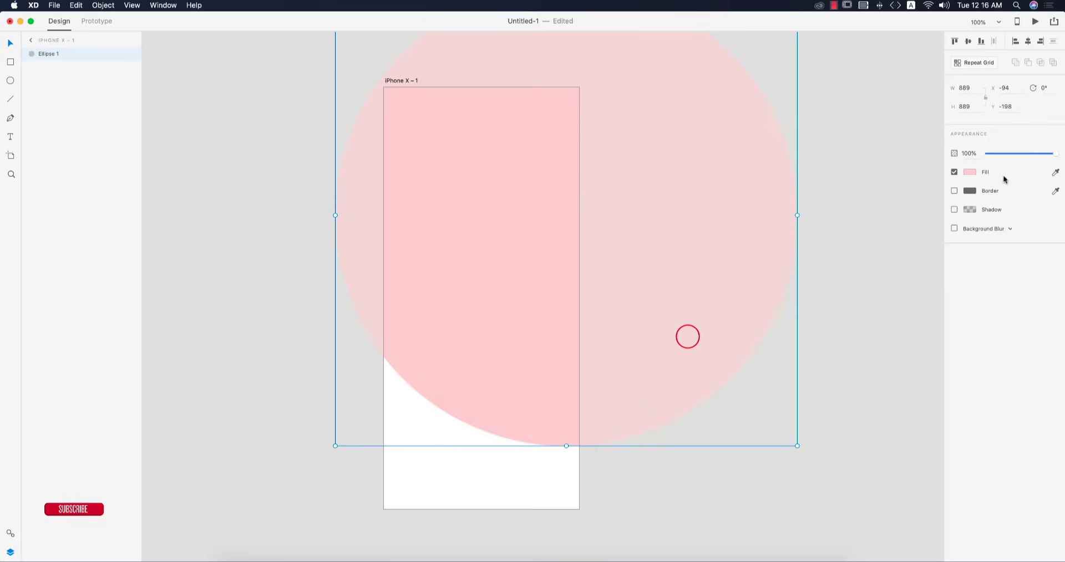
- Give the circle a linear gradient from coral at the top to blue-purple at the bottom
left_click(970, 171)
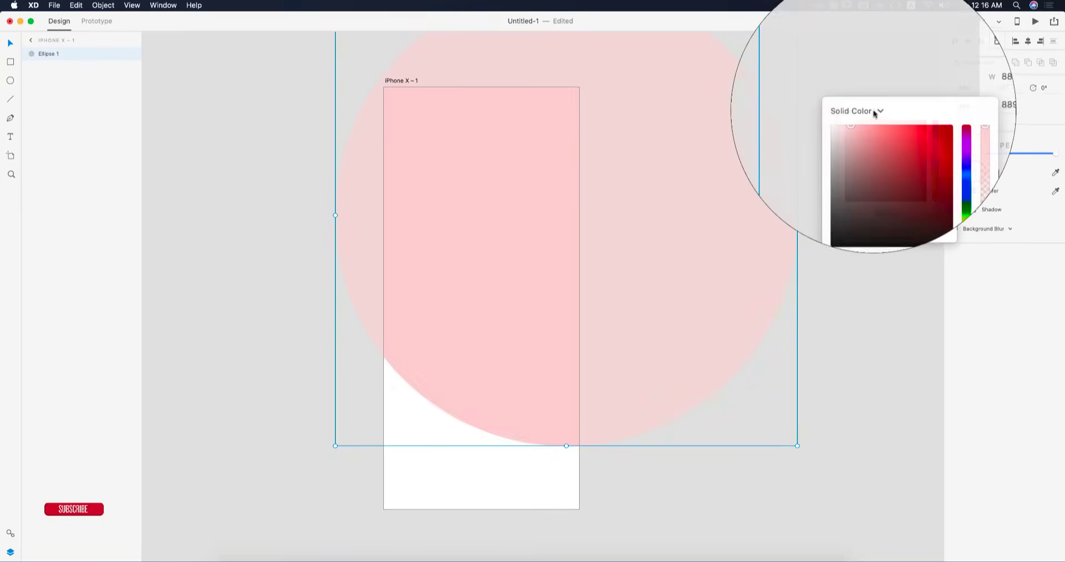
left_click(852, 111)
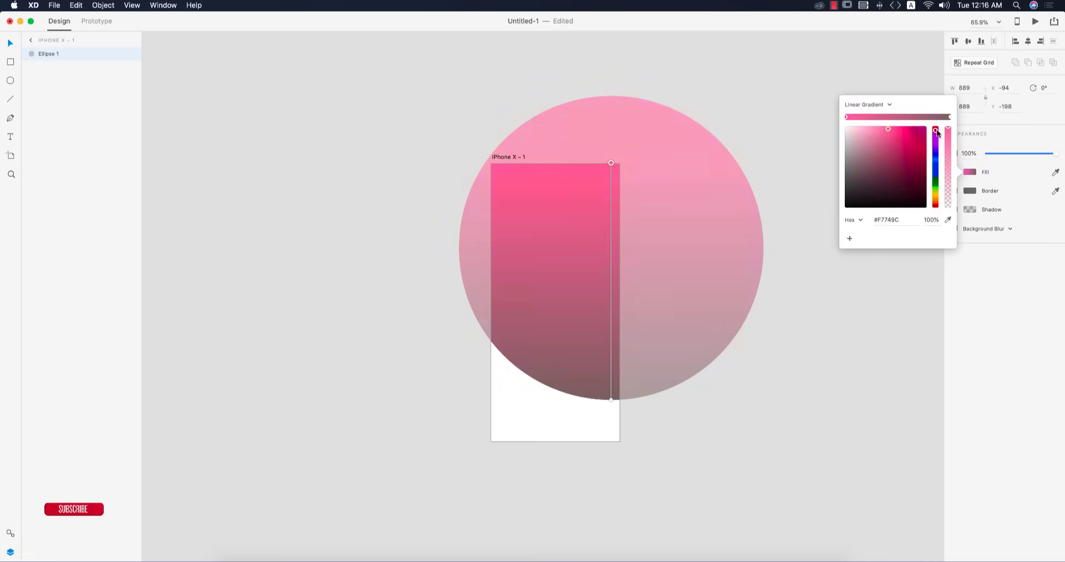
left_click_drag(936, 130, 935, 205)
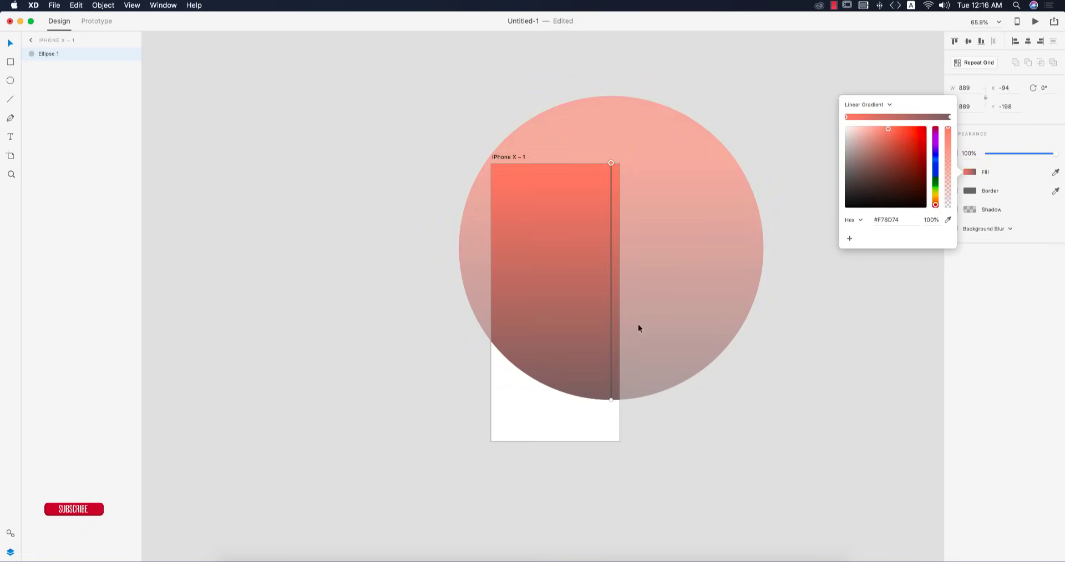
left_click(611, 399)
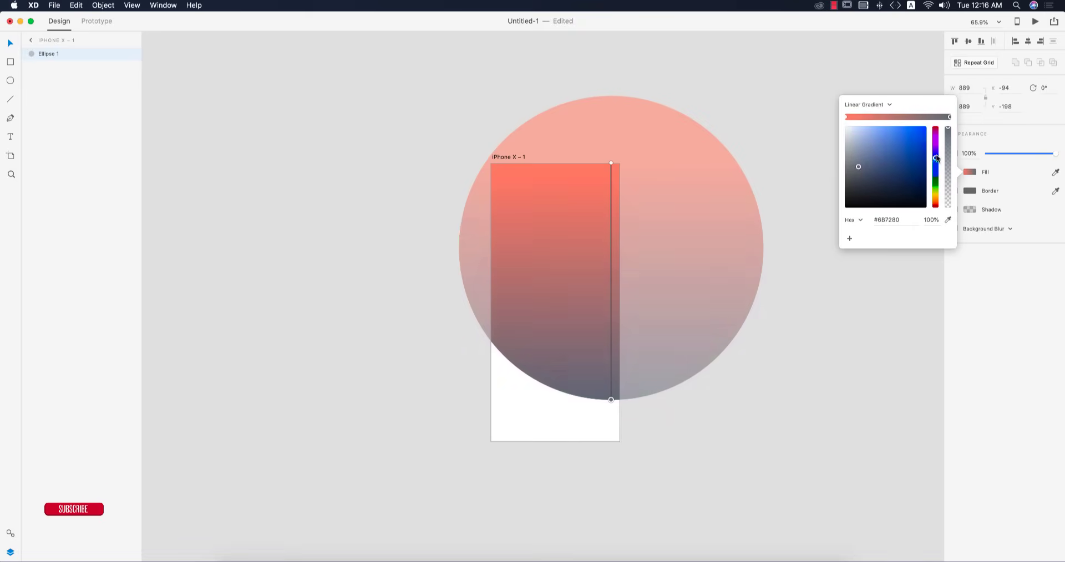
left_click(909, 144)
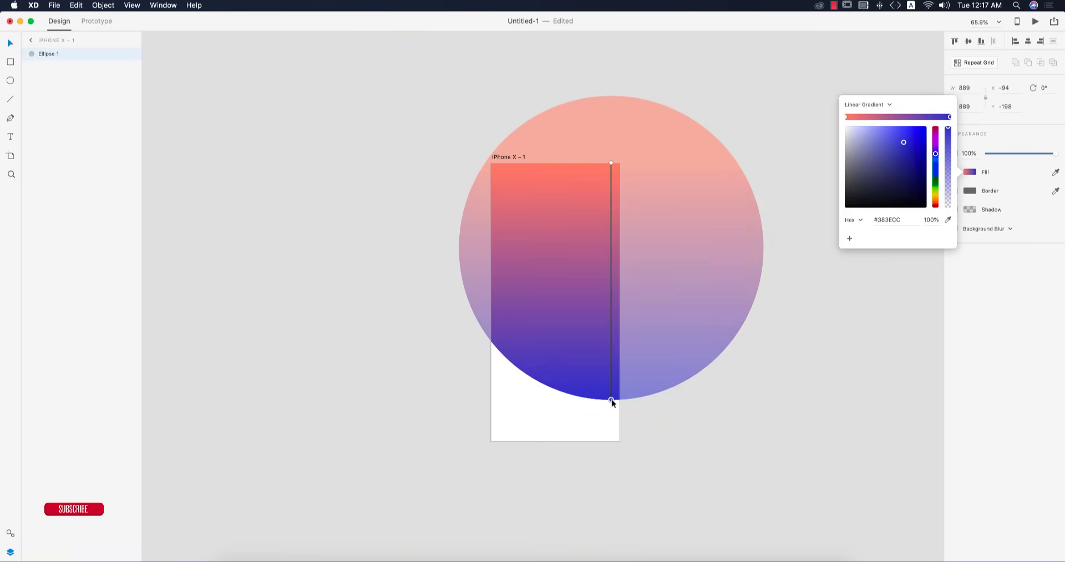
left_click_drag(611, 401, 611, 469)
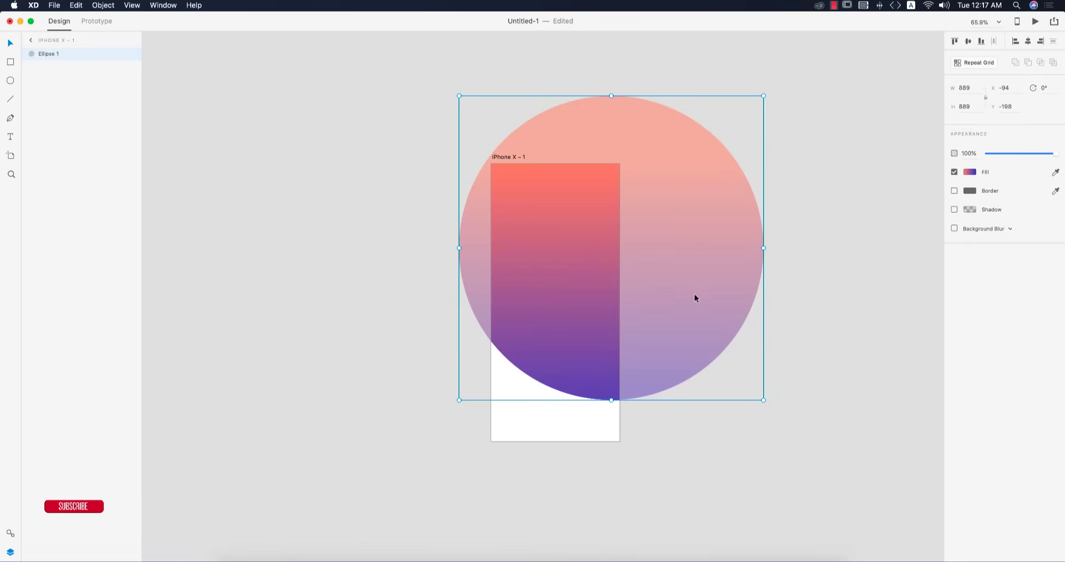
- Duplicate the gradient circle, offset the copy down-left and lower its opacity to 58%
key("alt")
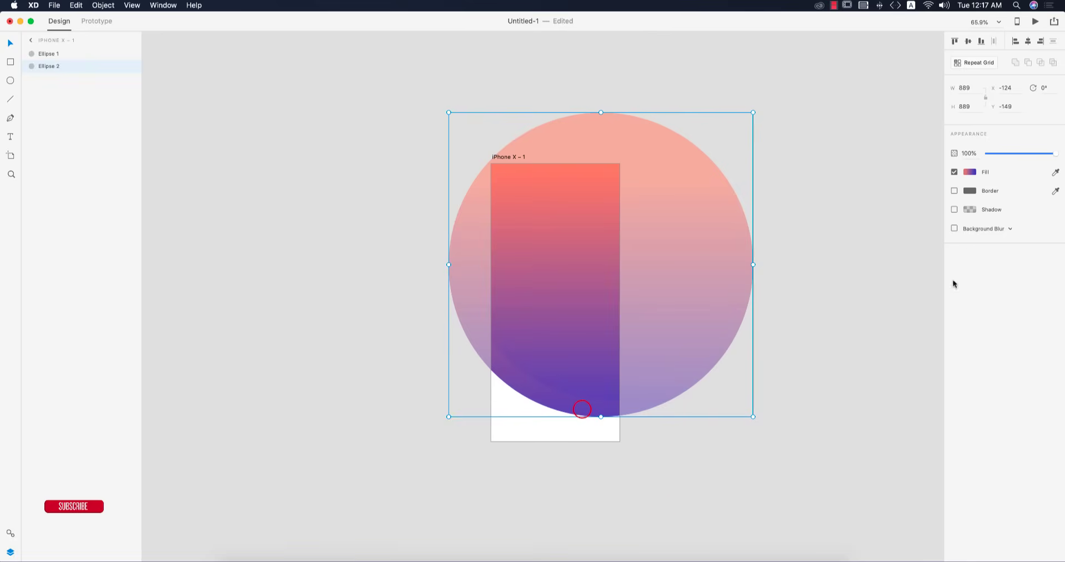
left_click_drag(1056, 154, 1035, 153)
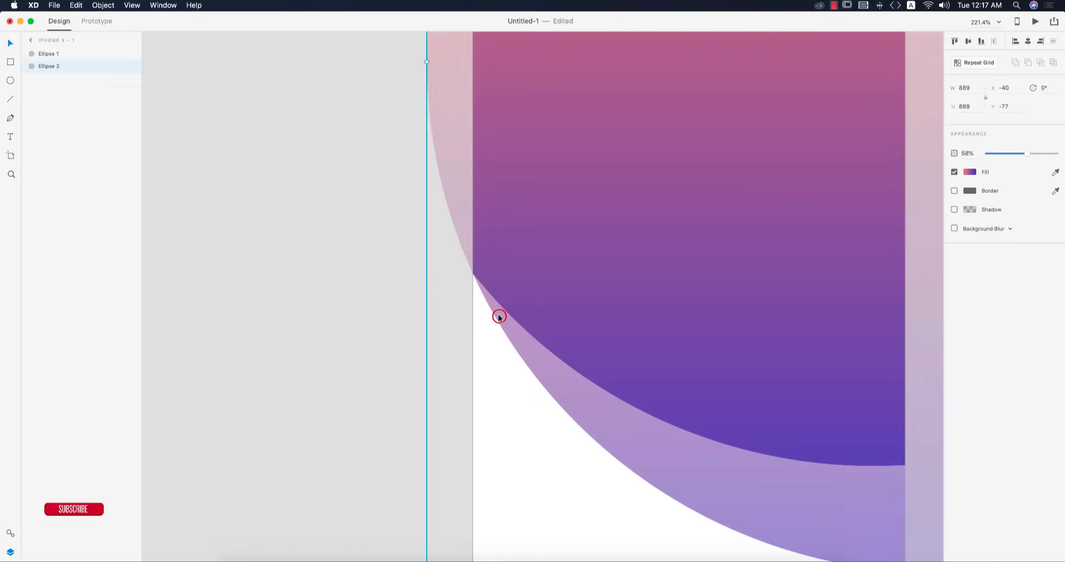
left_click_drag(499, 318, 497, 314)
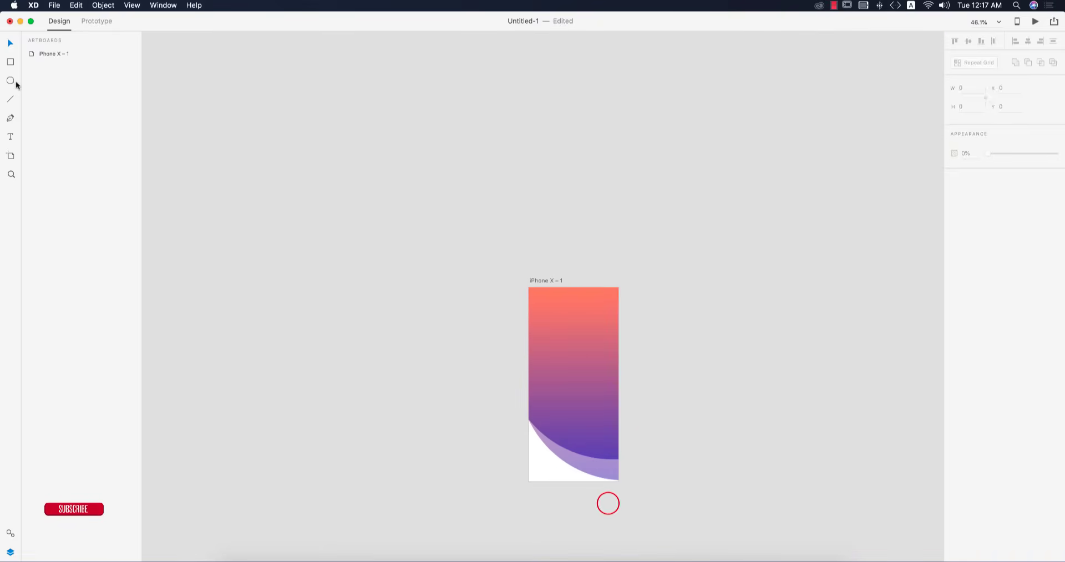
- Draw an artboard-sized rectangle and use Mask with Shape to clip both circles to it
left_click(10, 62)
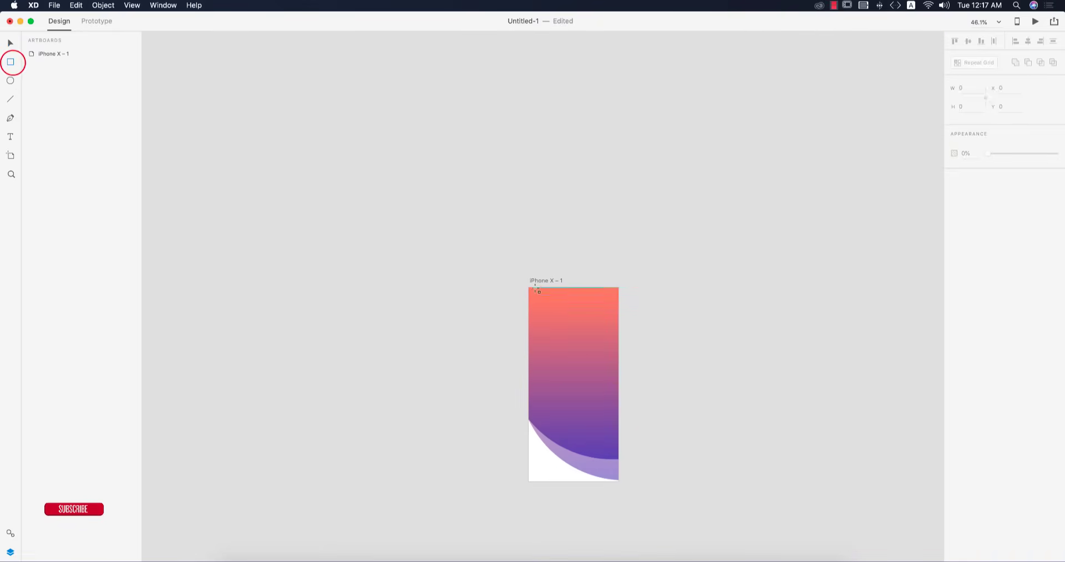
key("cmd+0")
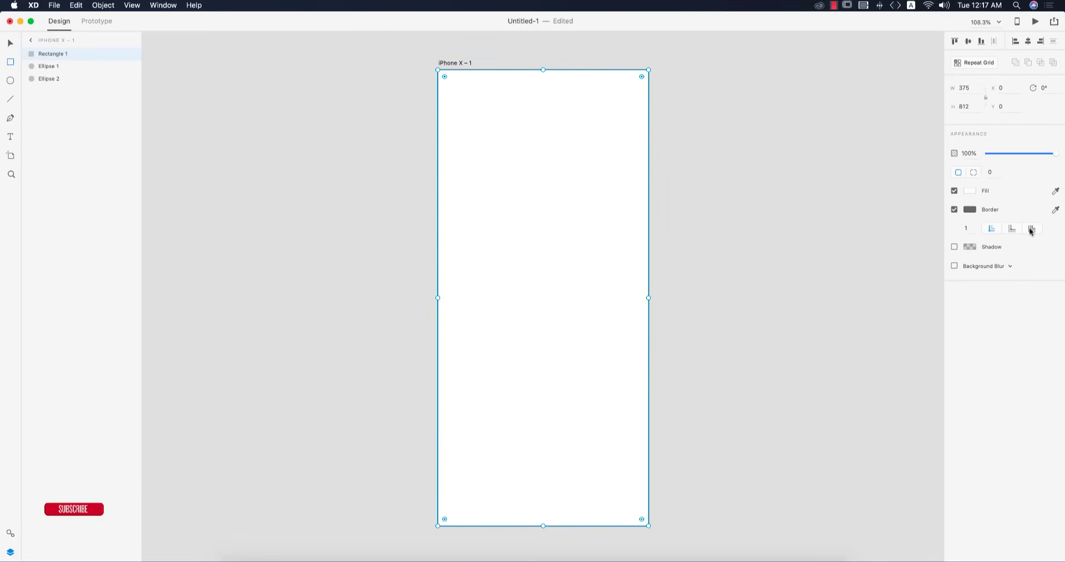
left_click(955, 209)
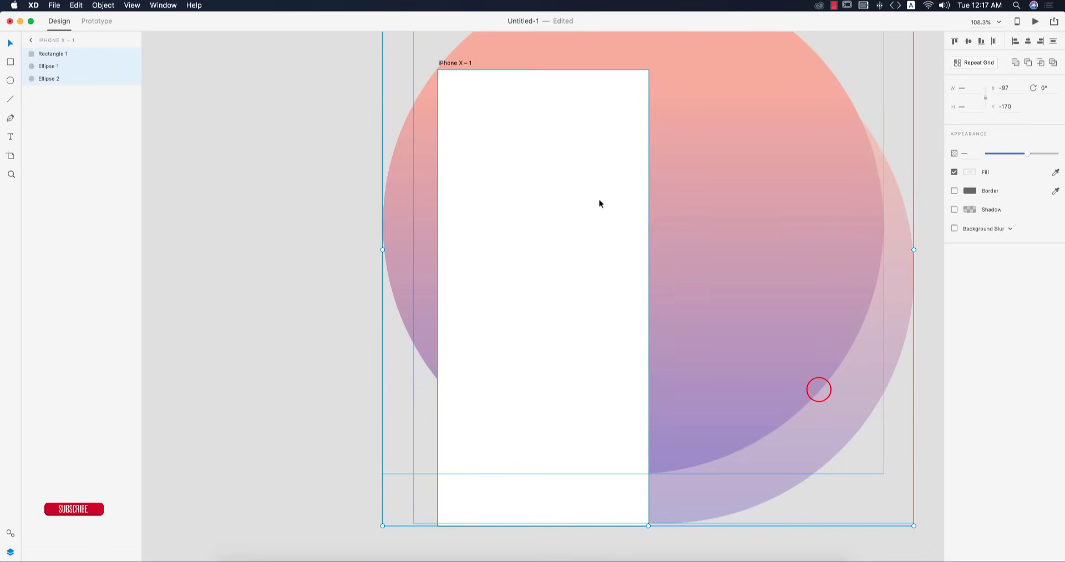
mouse_move(526, 444)
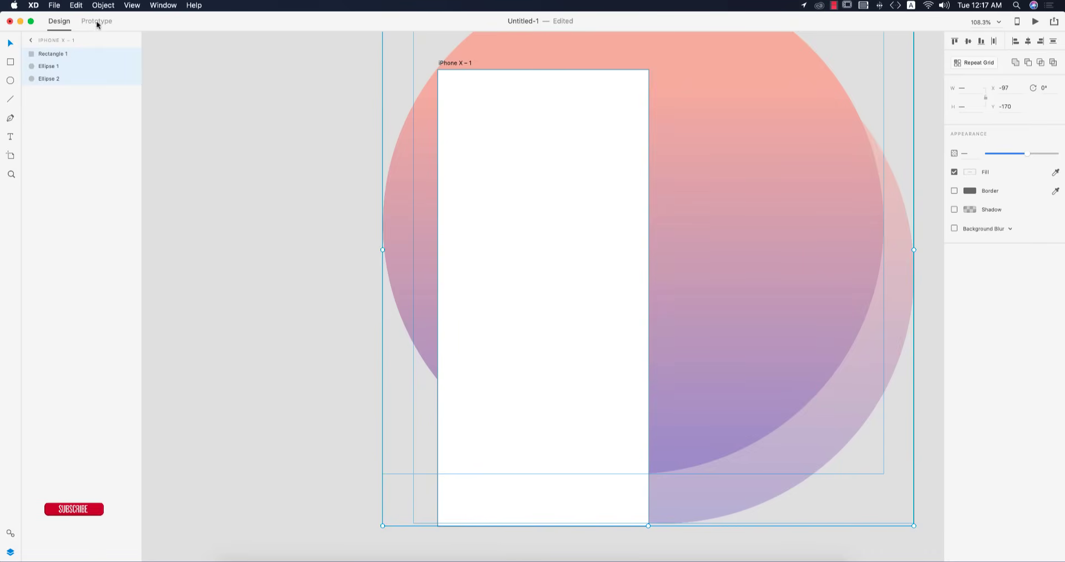
left_click(103, 6)
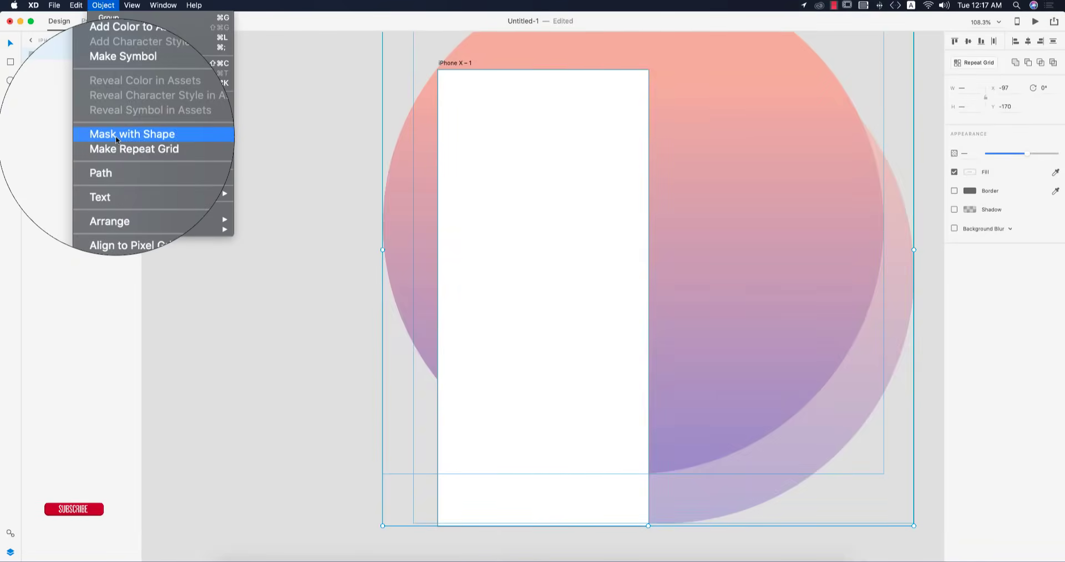
left_click(132, 134)
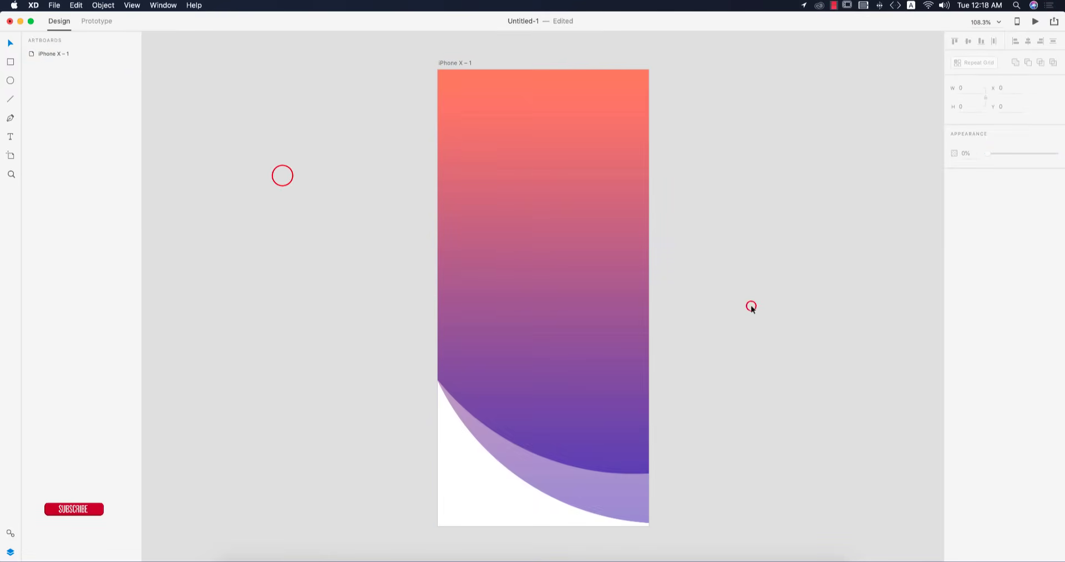
left_click(560, 215)
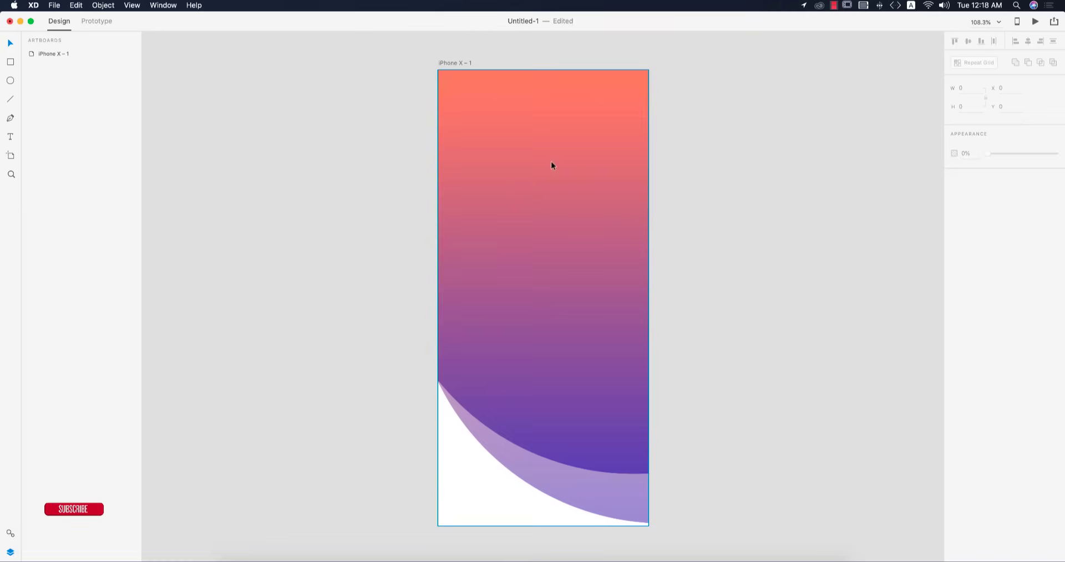
- Import user.svg onto the artboard via File > Import
left_click(710, 340)
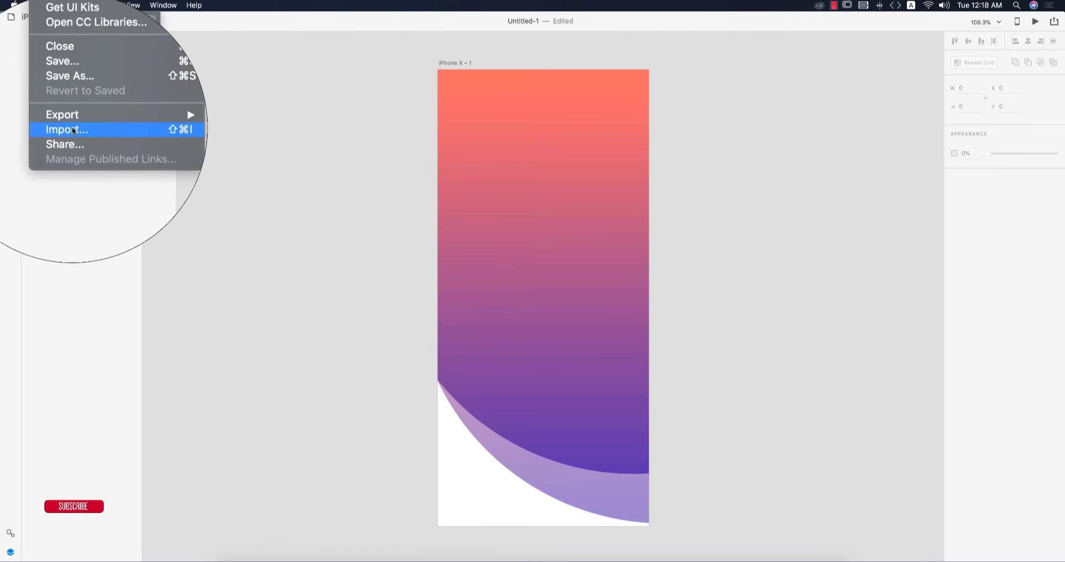
left_click(66, 130)
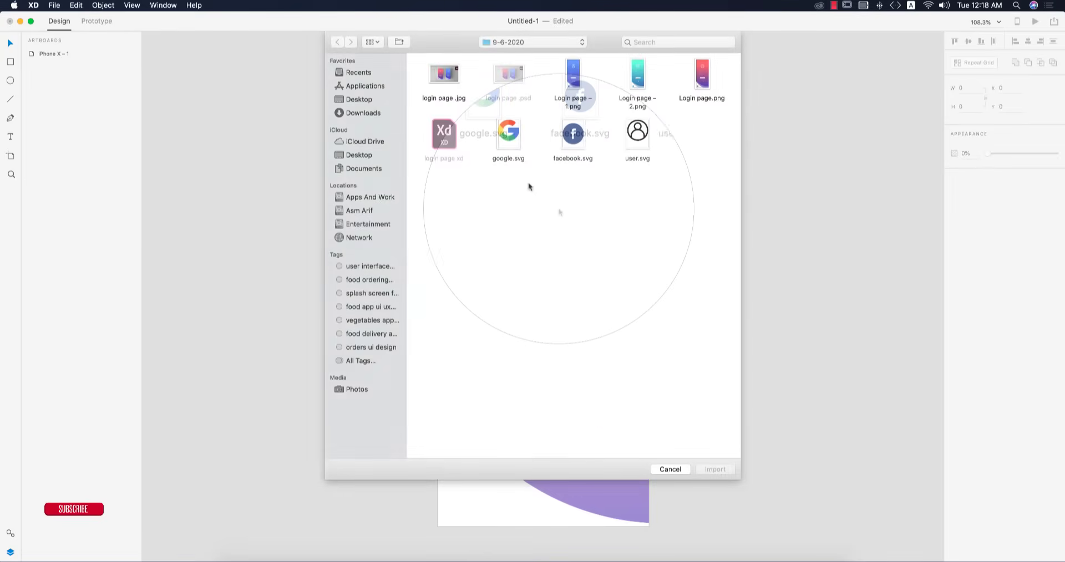
left_click(637, 132)
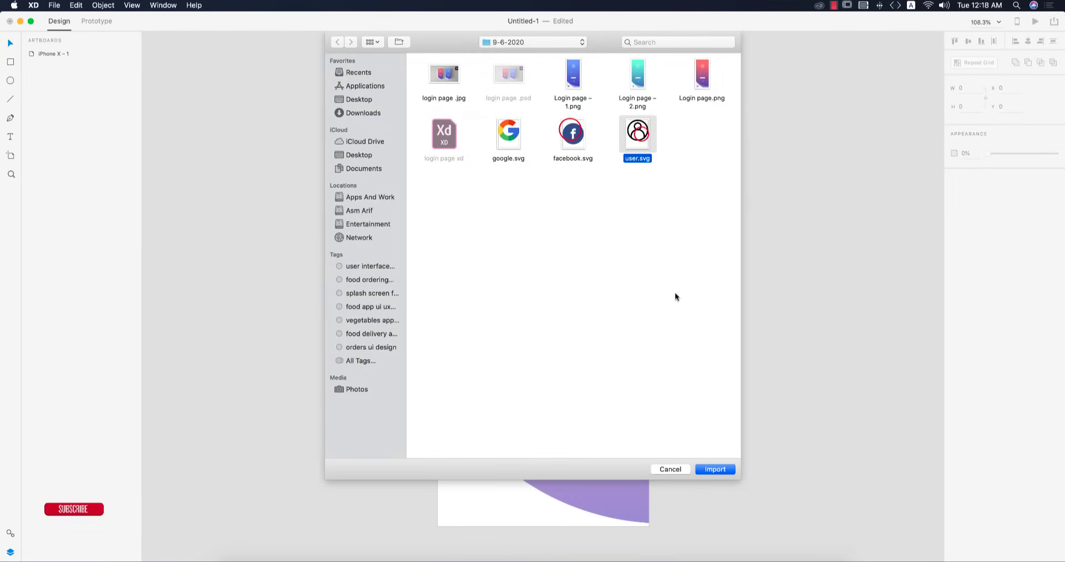
left_click(714, 469)
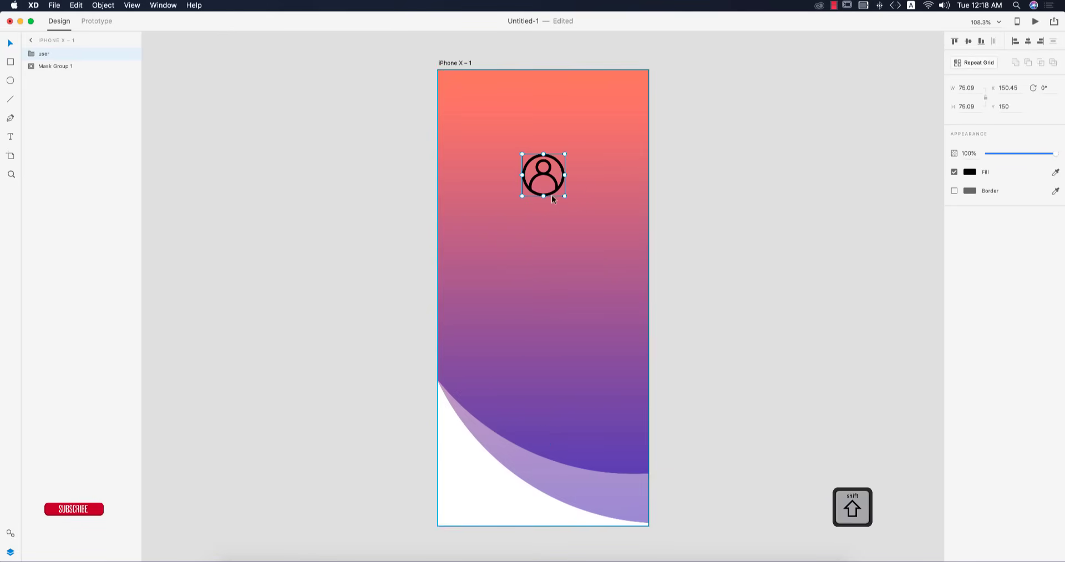
- Colour the user icon white, centre it near the top and inspect its group paths
left_click(970, 171)
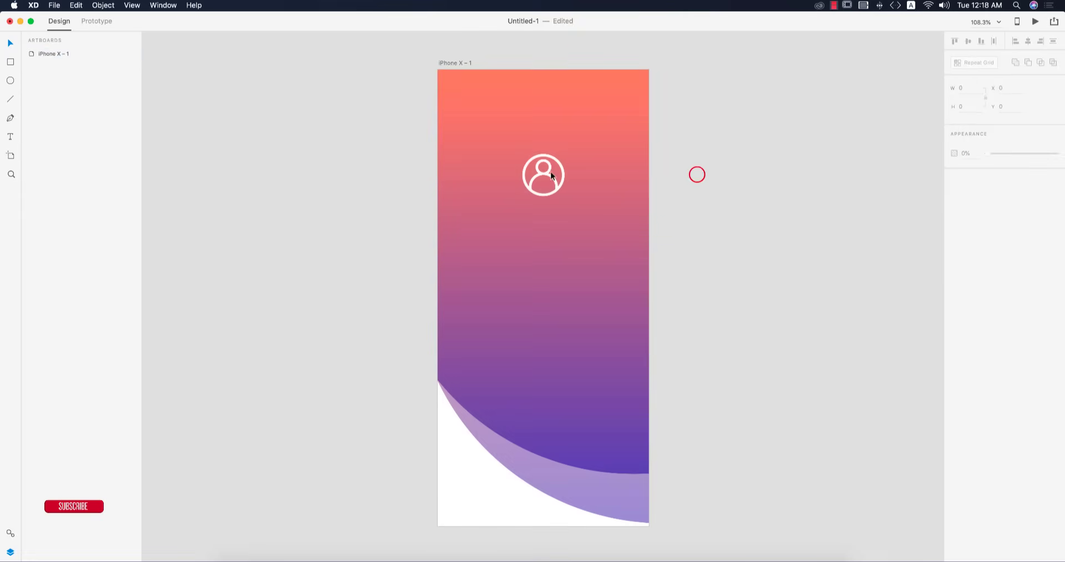
left_click(542, 175)
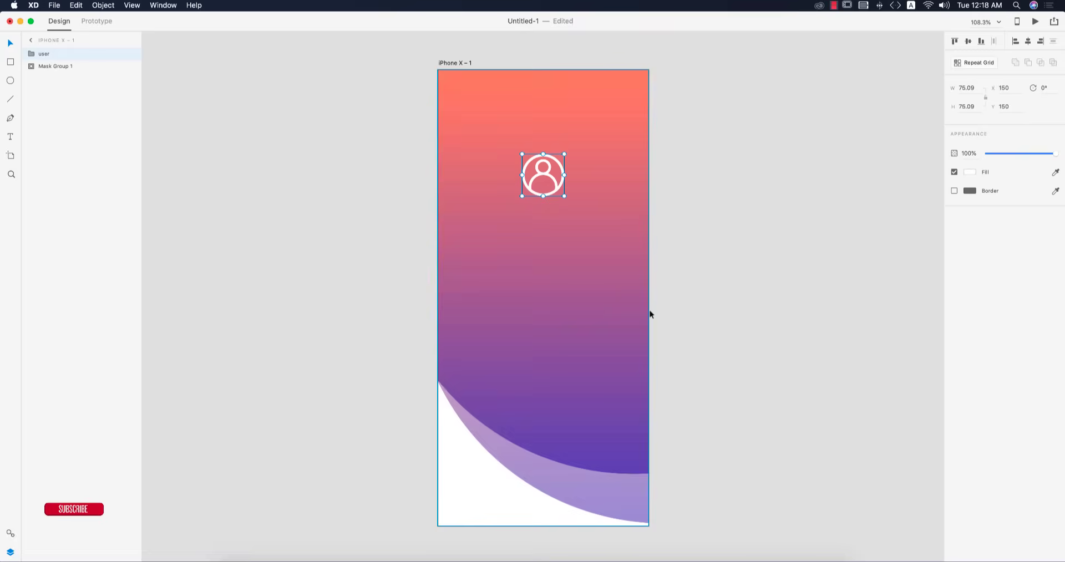
key("cmd+z")
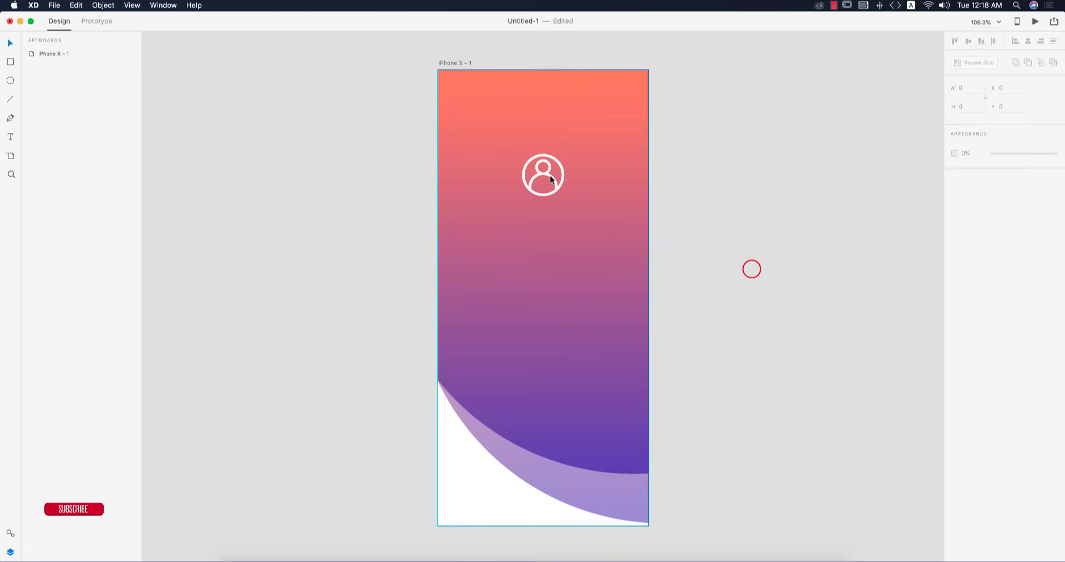
left_click(542, 175)
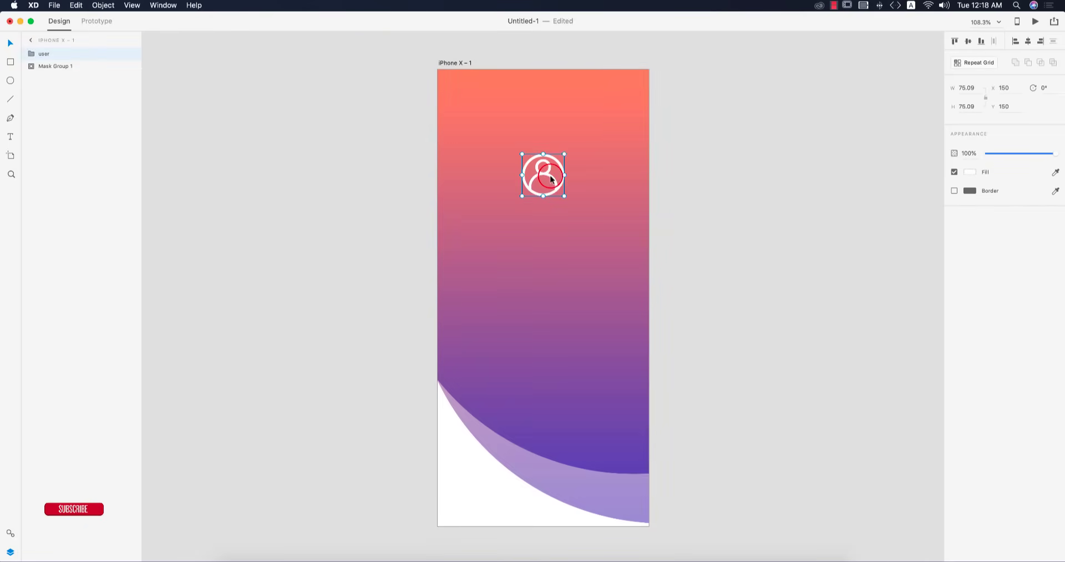
double_click(543, 175)
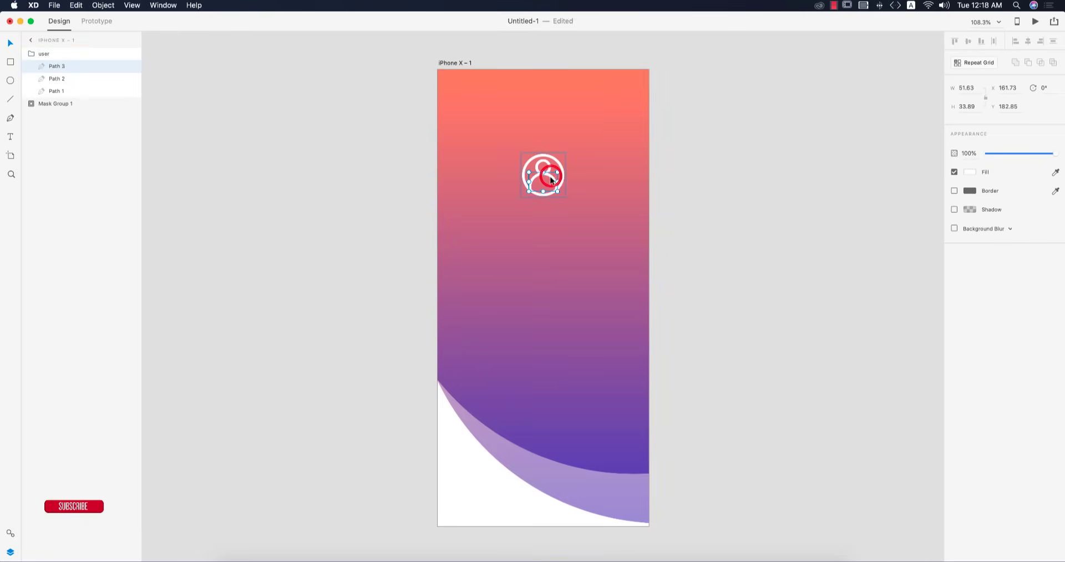
left_click(57, 91)
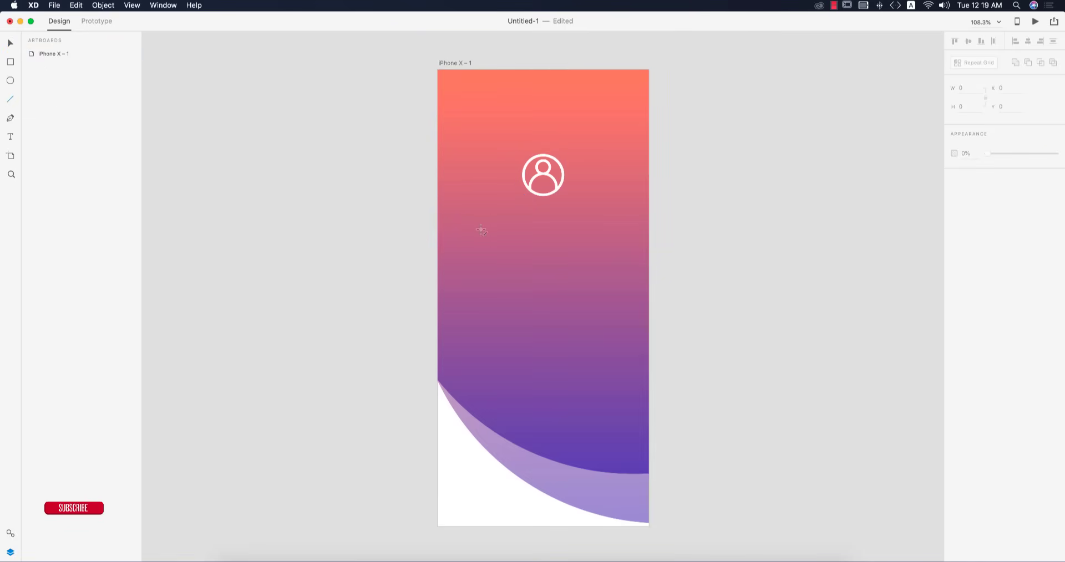
- Draw a white horizontal line under the icon and duplicate it into four evenly spaced lines
left_click_drag(482, 230, 601, 233)
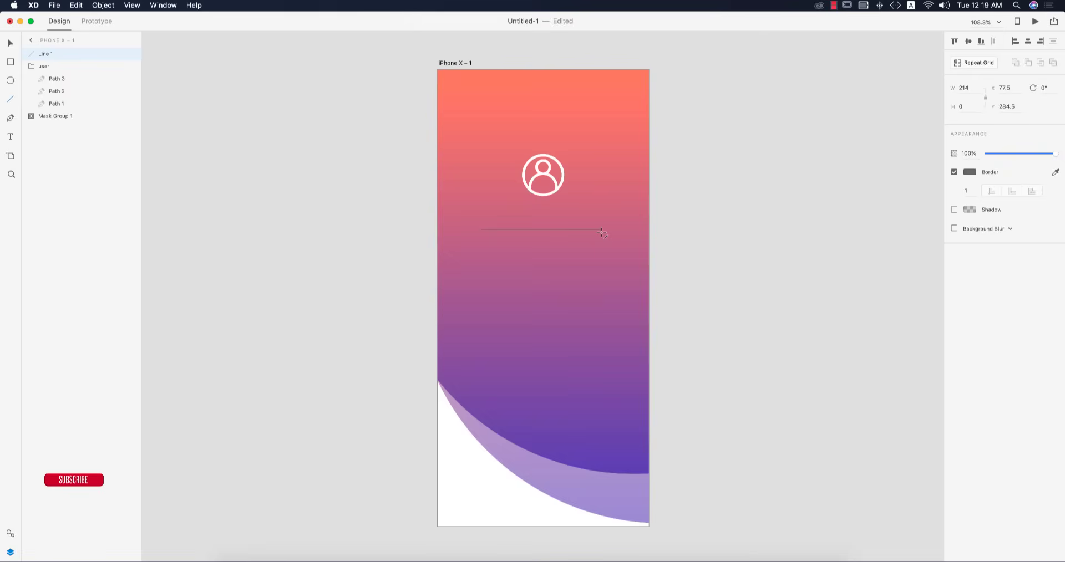
left_click(970, 172)
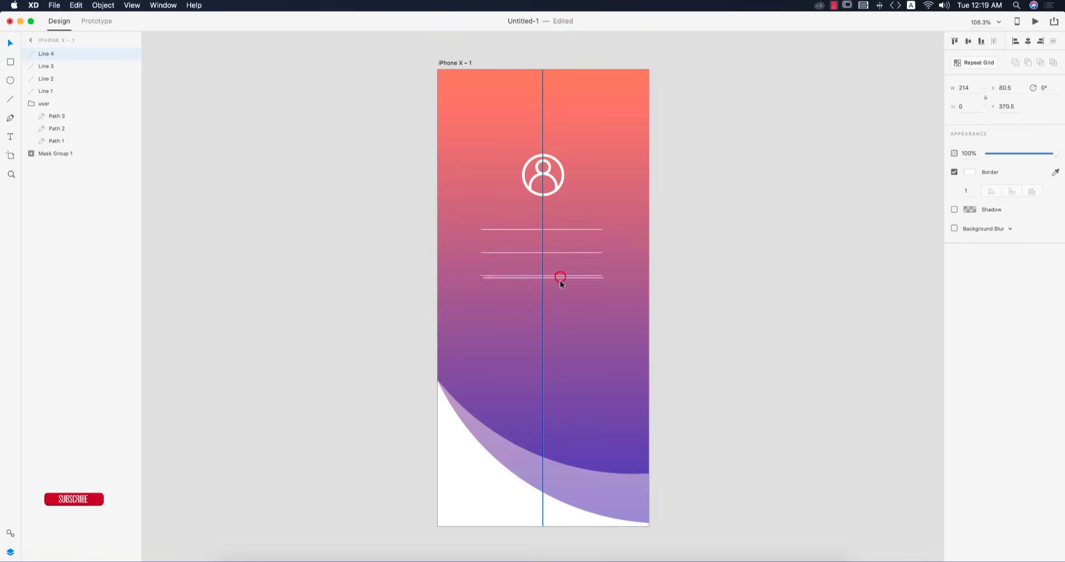
left_click_drag(560, 276, 559, 301)
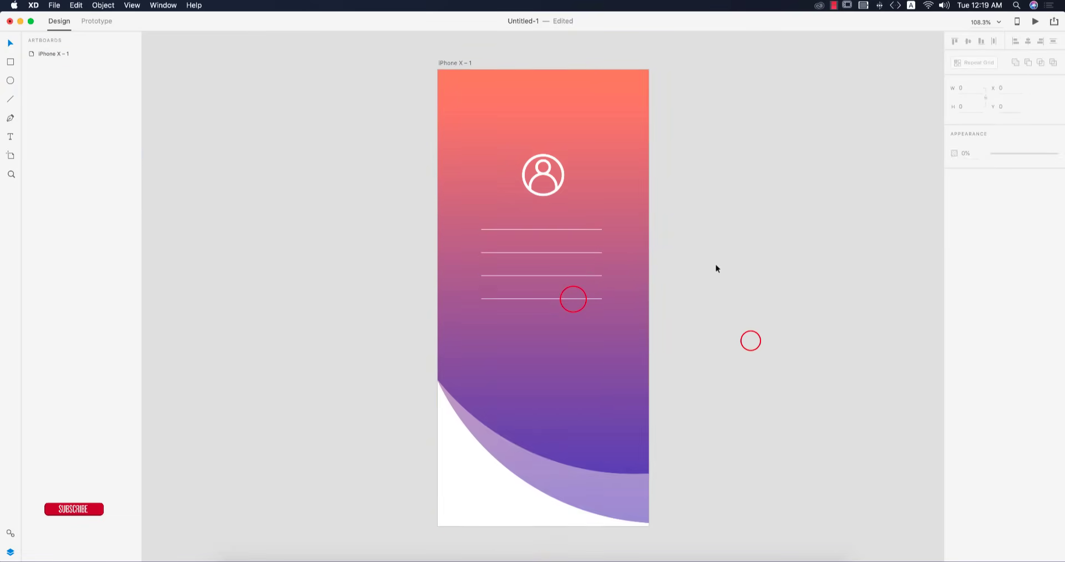
left_click(543, 175)
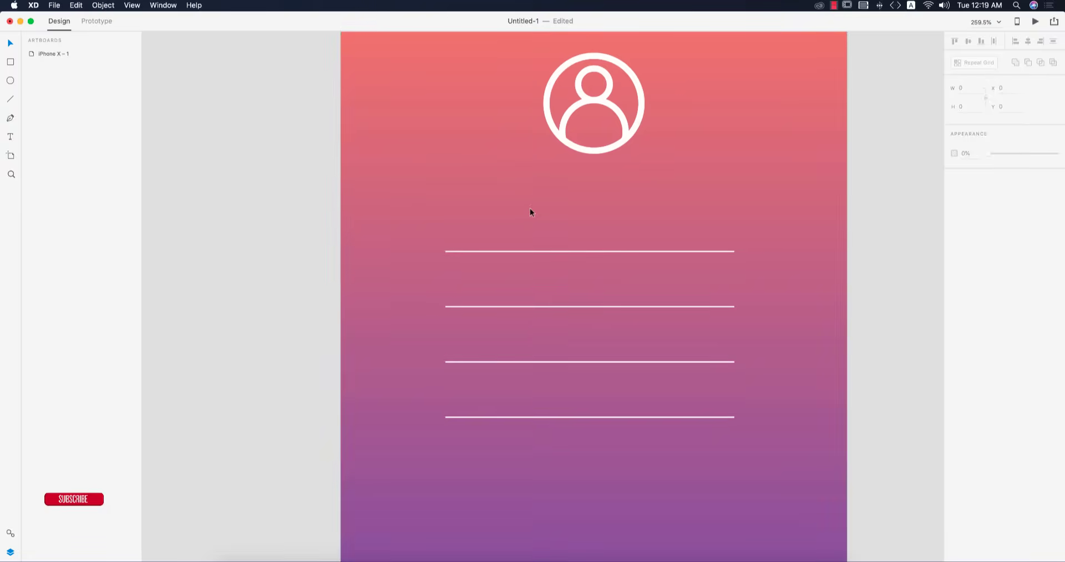
- Create a white Avenir Light 12 'First name' text label beside the lines
left_click(10, 136)
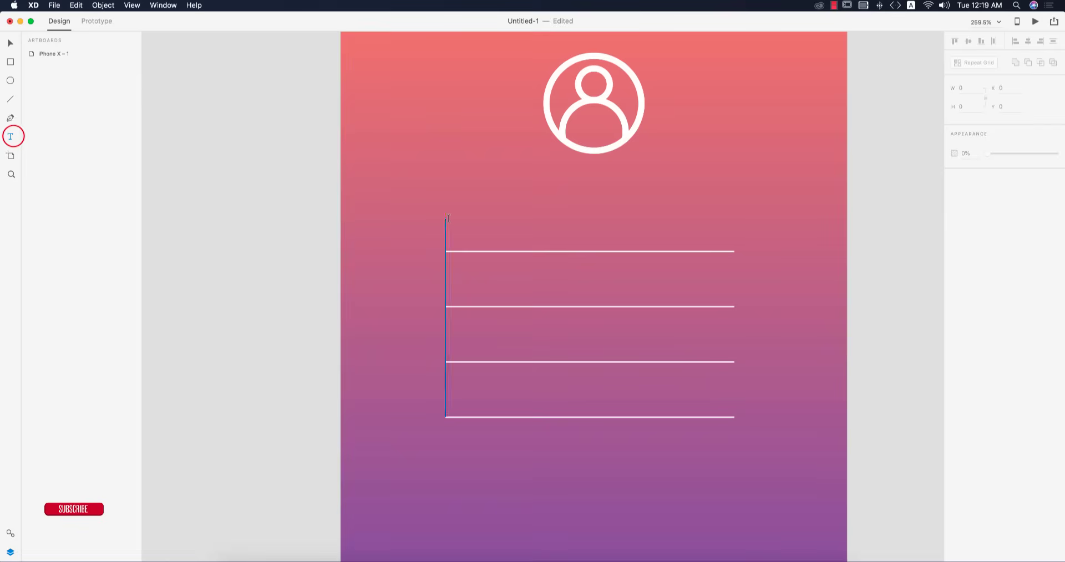
type("first")
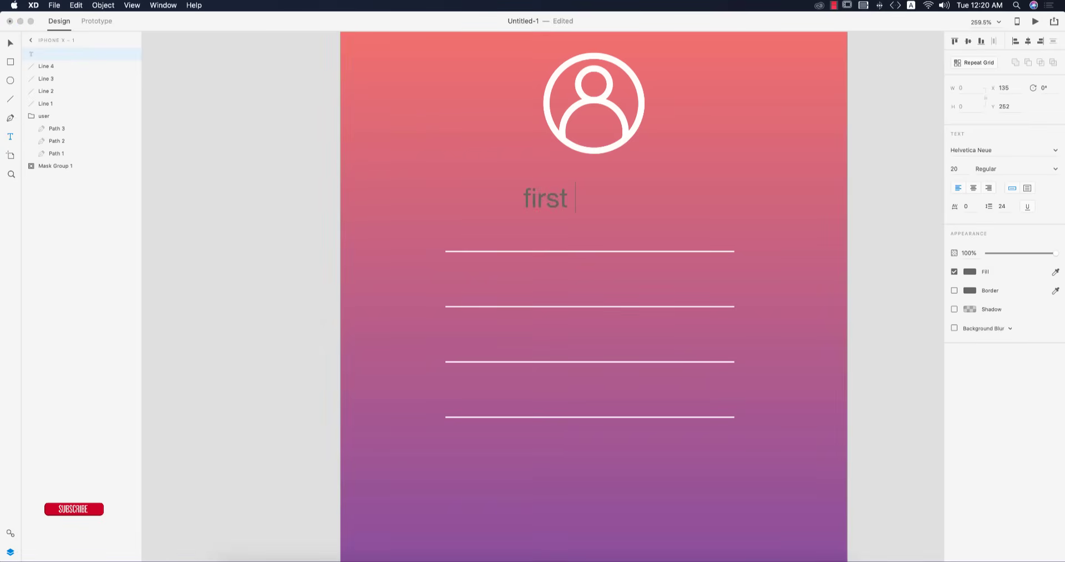
type("name")
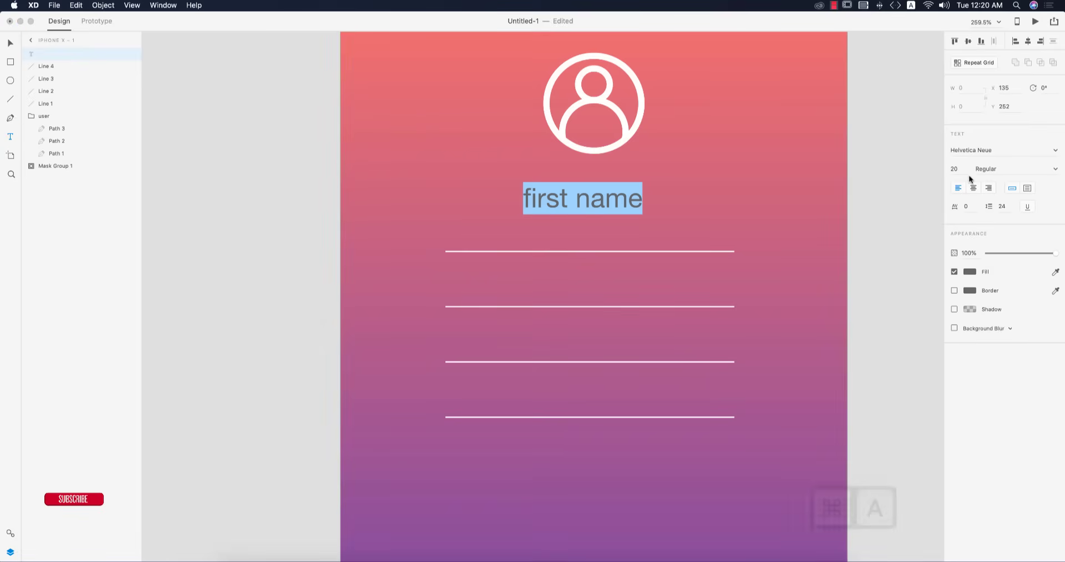
left_click(985, 151)
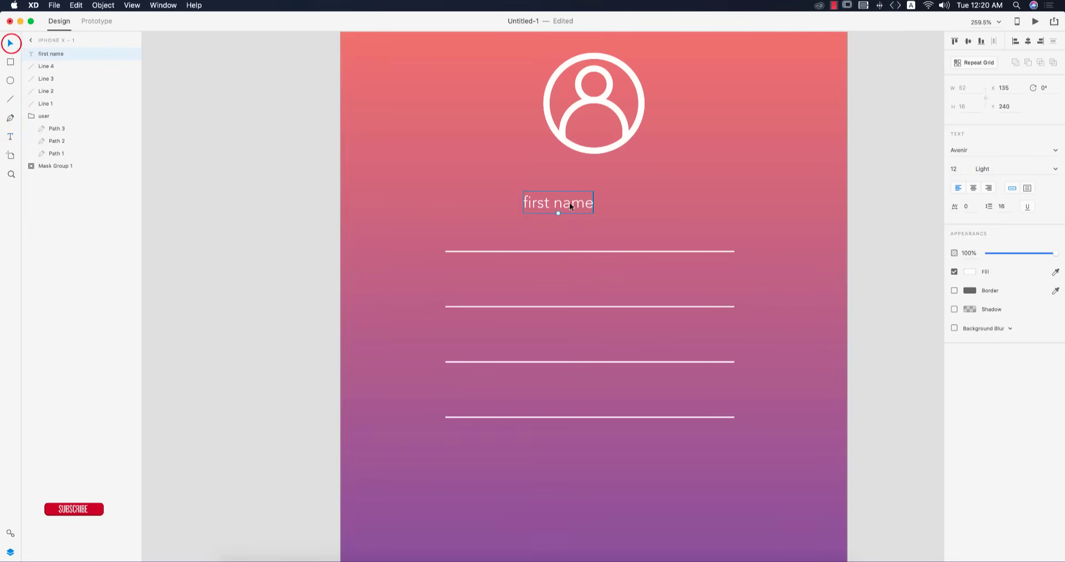
- Place the label just above the first line and append the colon, reading 'First name:'
left_click_drag(558, 202, 480, 236)
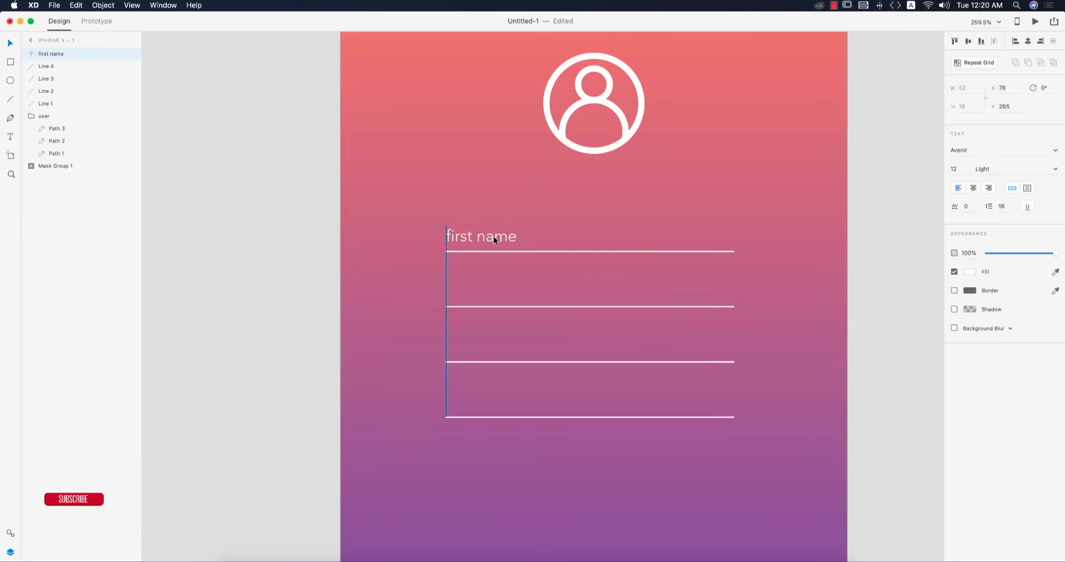
left_click(448, 237)
type("F")
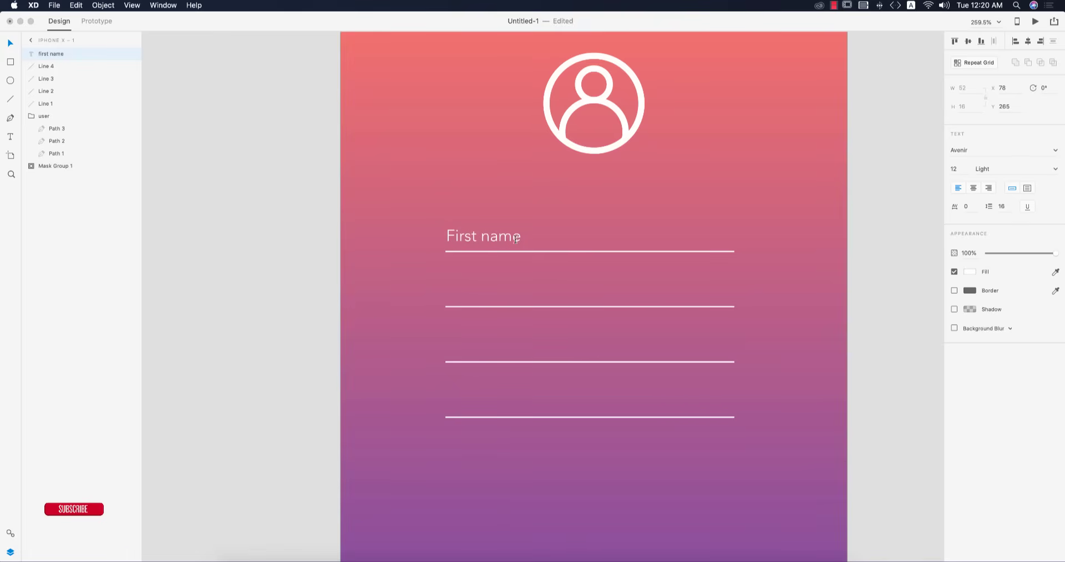
type(":")
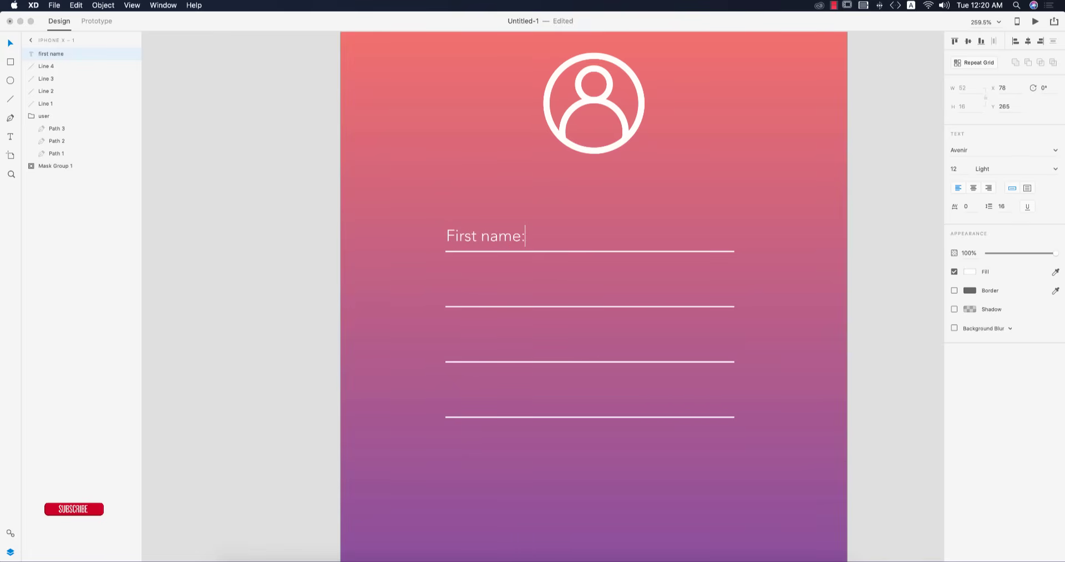
left_click(484, 235)
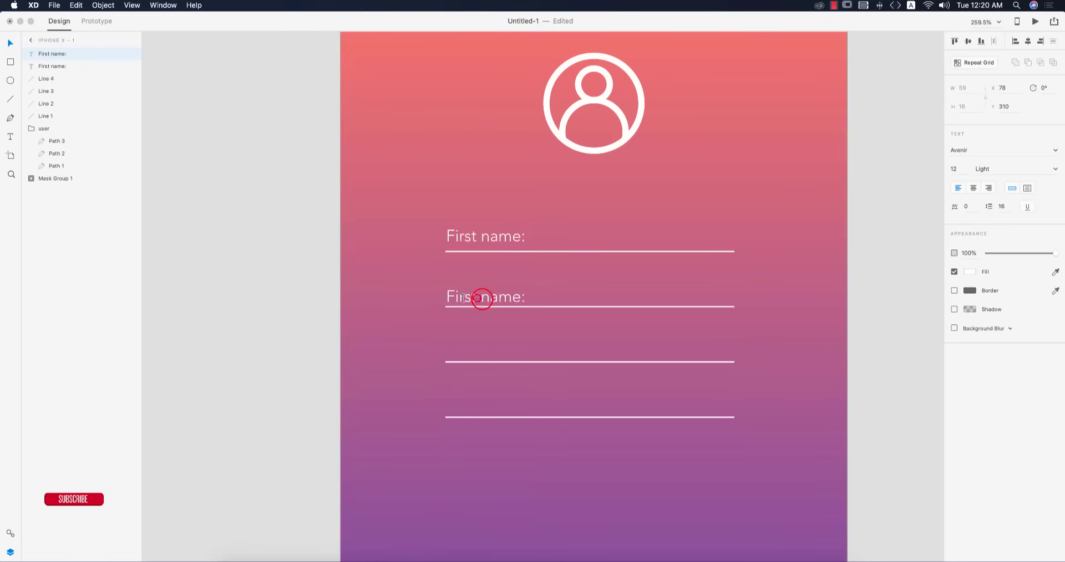
- Retype the copied labels on the second and third lines as 'Last name:' and 'Emlail addres'
type("Last name:")
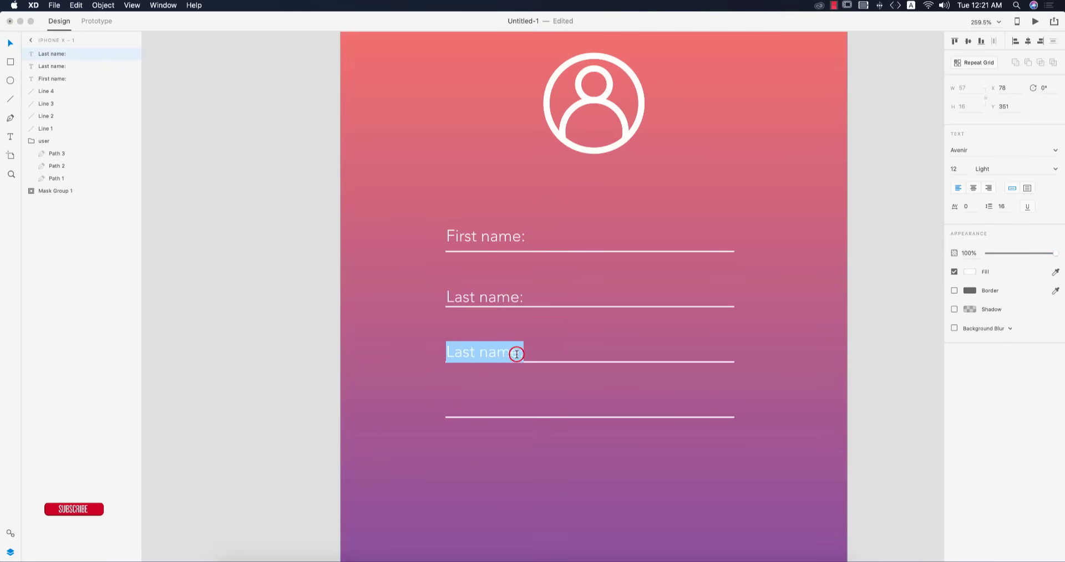
type("E:")
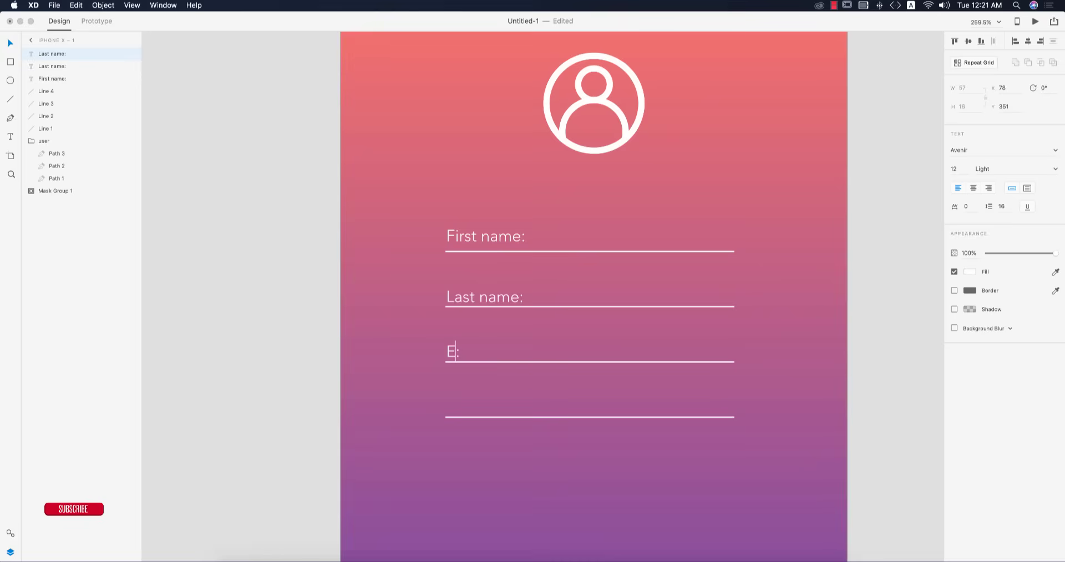
type("ml")
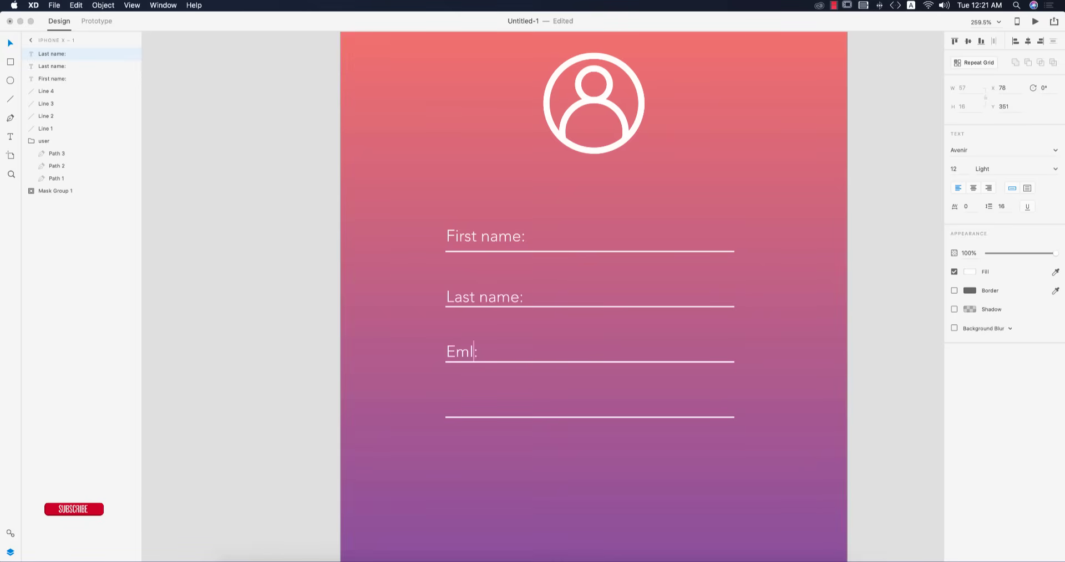
type("ail")
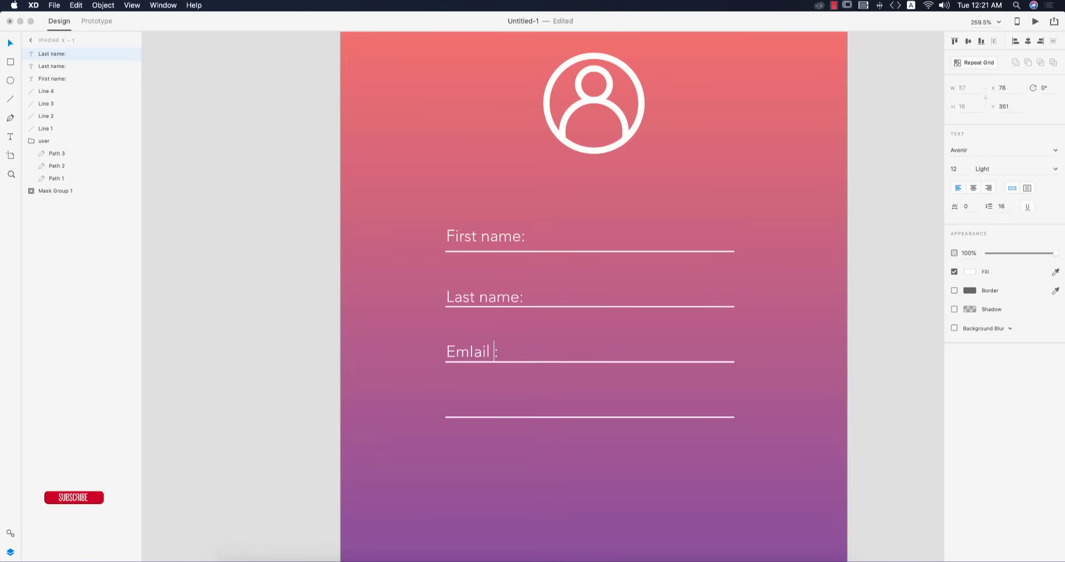
type("address")
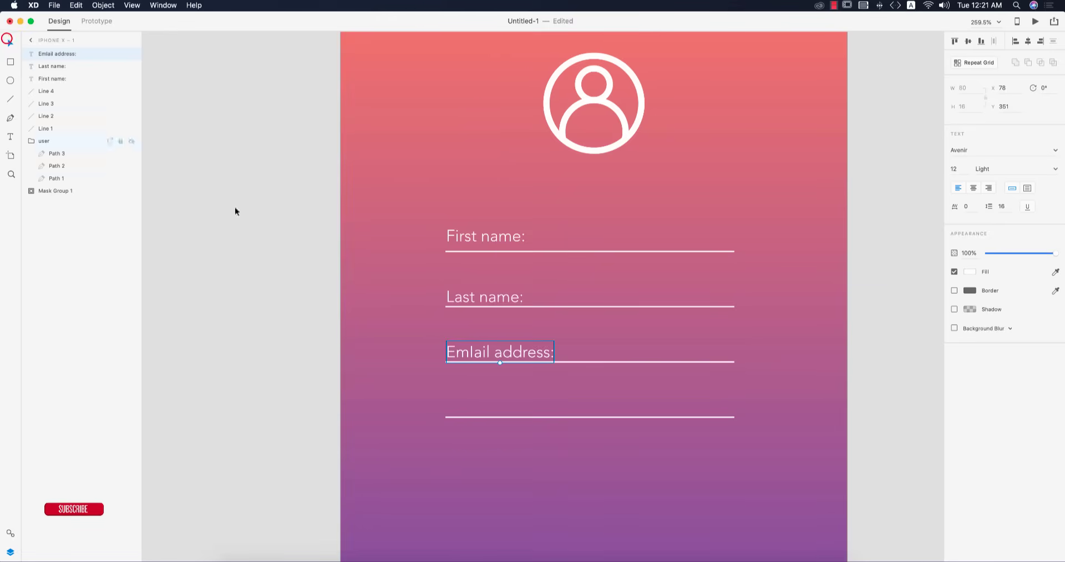
- Copy the email label down to the fourth line and retype it as 'Password:'
left_click_drag(499, 351, 533, 402)
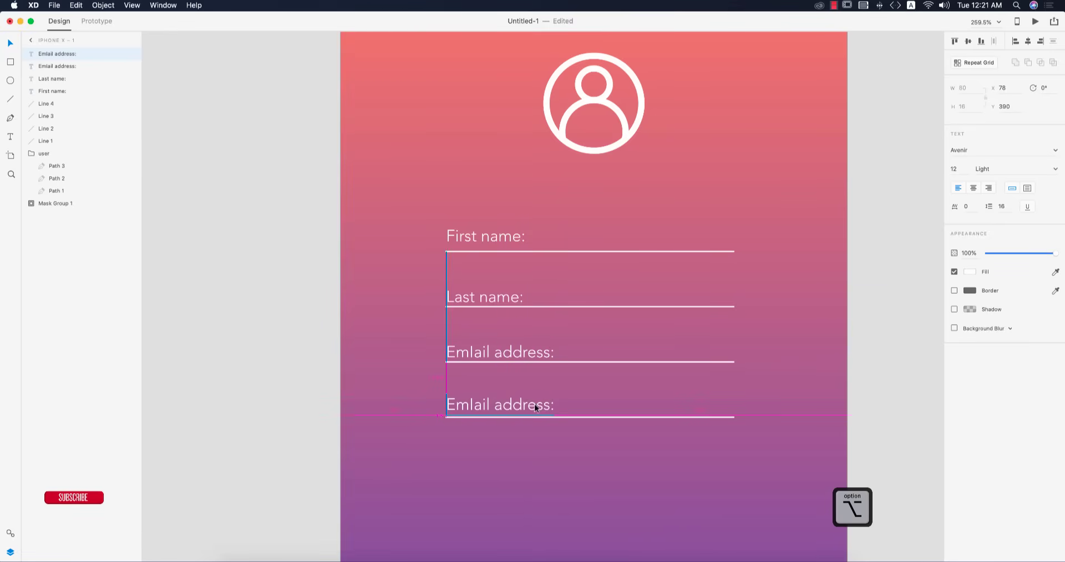
double_click(499, 406)
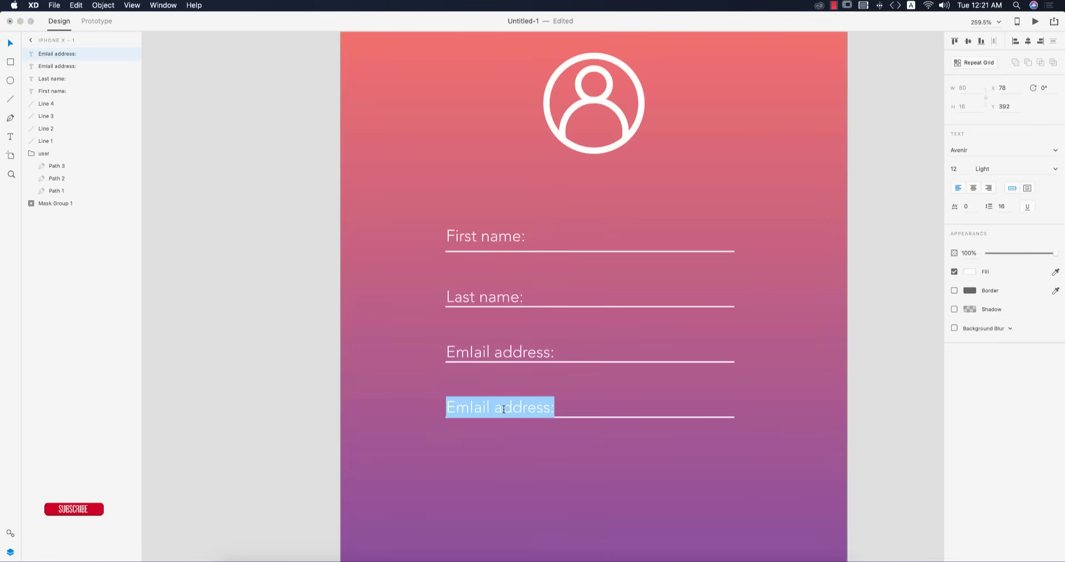
type("Password")
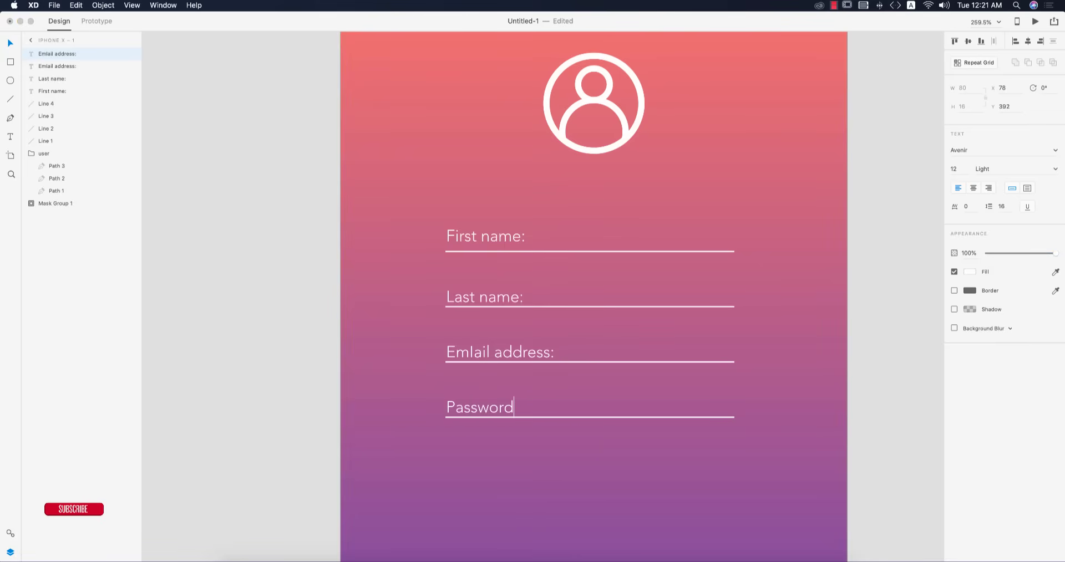
type(":")
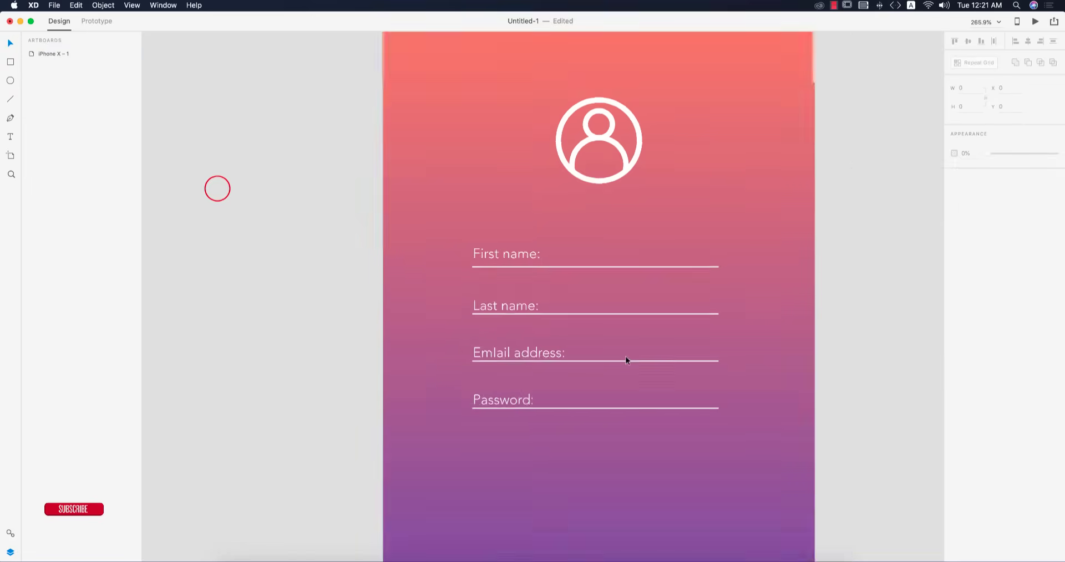
- Draw a white borderless rounded rectangle below the password field as the button shape
scroll("down", 3)
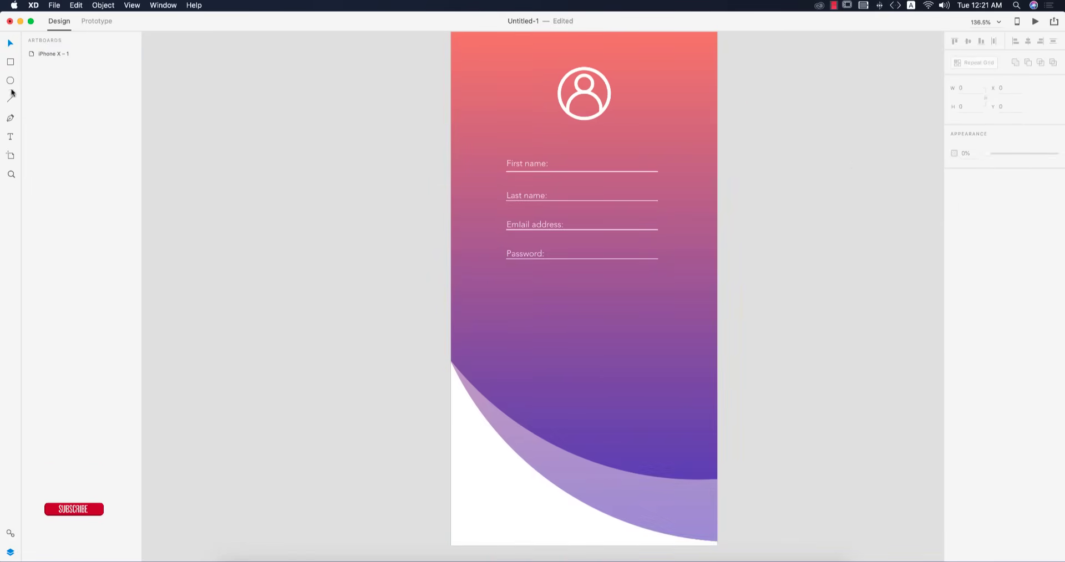
left_click_drag(529, 329, 619, 365)
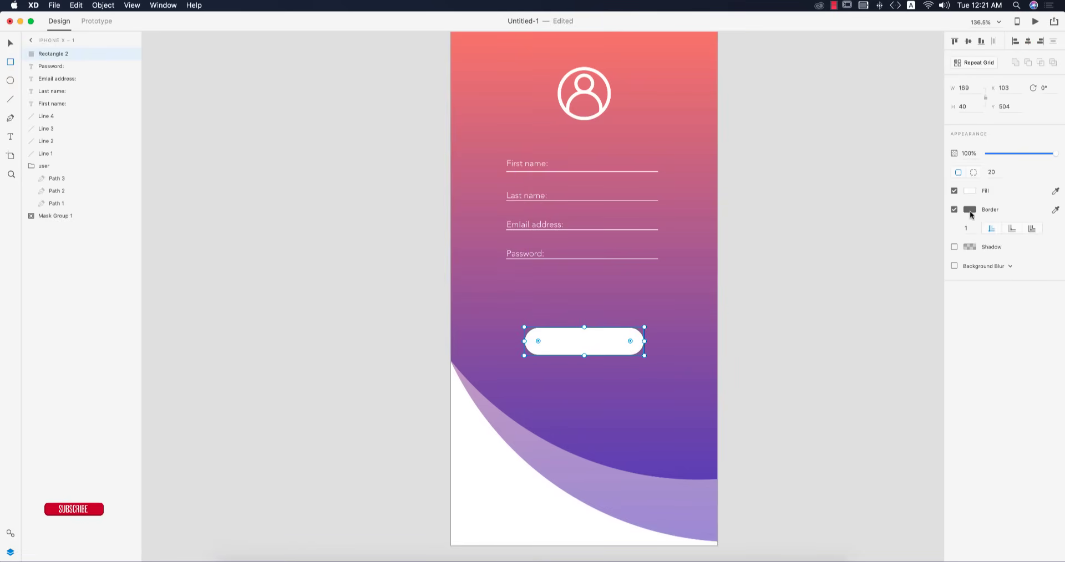
left_click(953, 209)
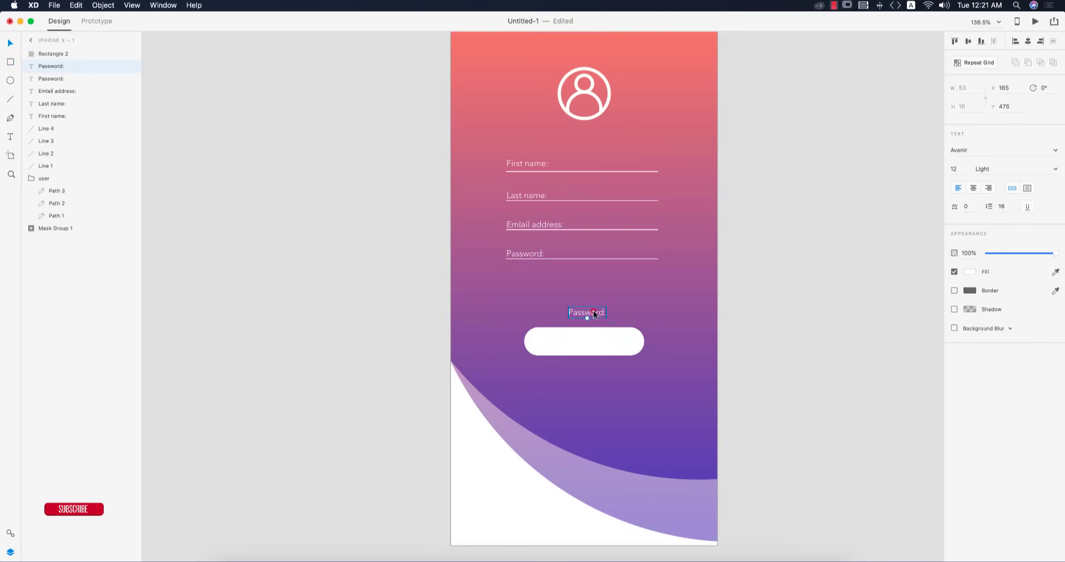
- Retype the copied label as 'Sign up' for the button
type("S")
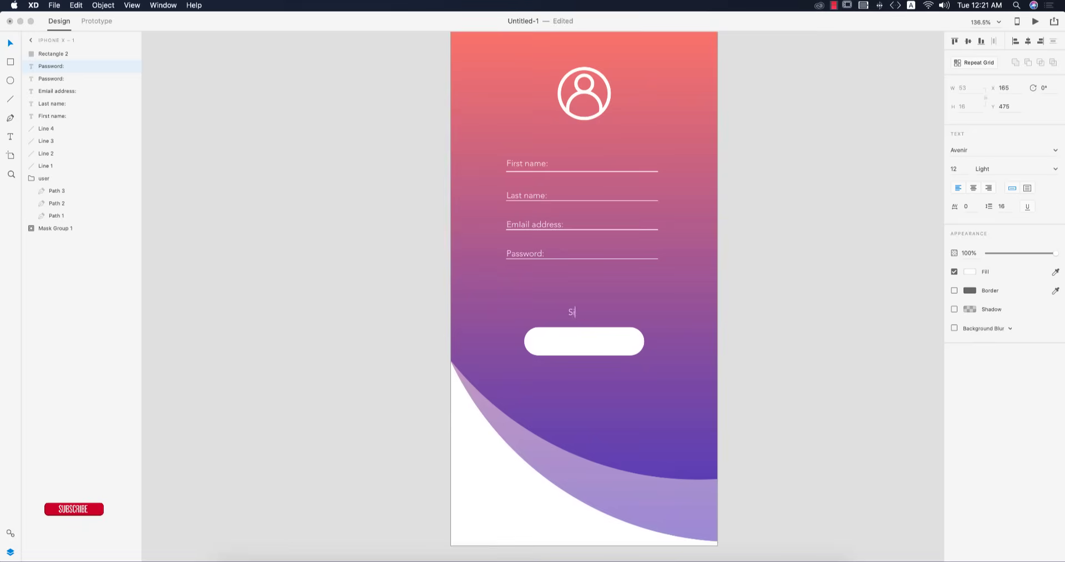
type("ign up")
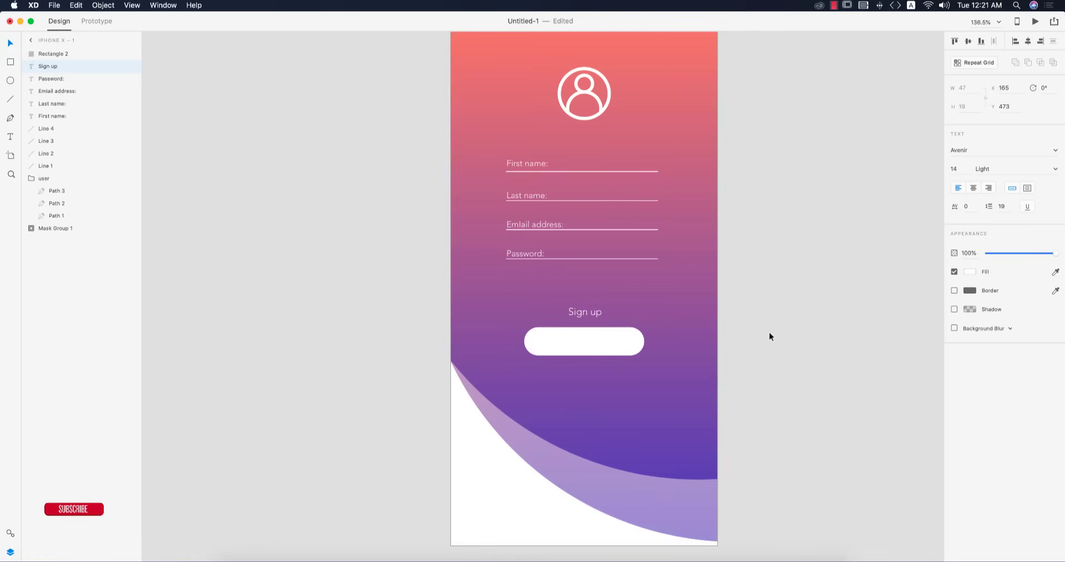
left_click(968, 272)
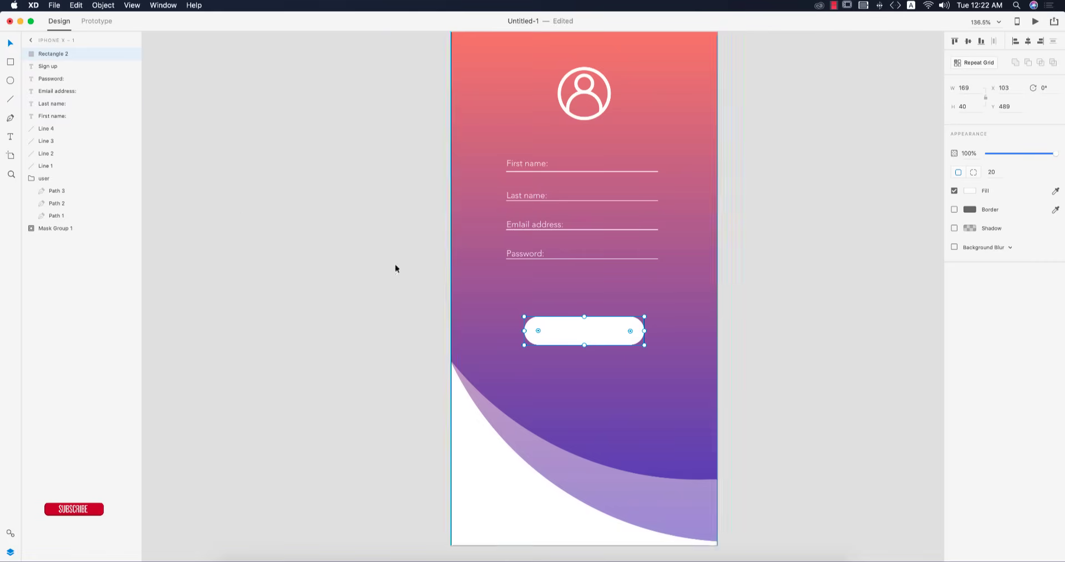
- Bring the Sign up text forward in Layers and colour it grey centred on the pill
double_click(53, 53)
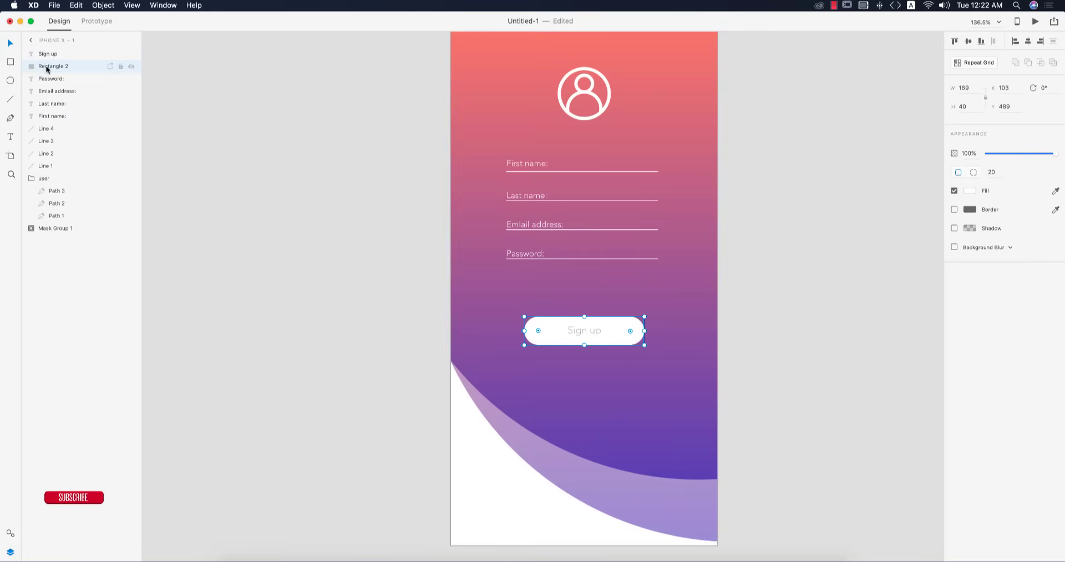
left_click(48, 54)
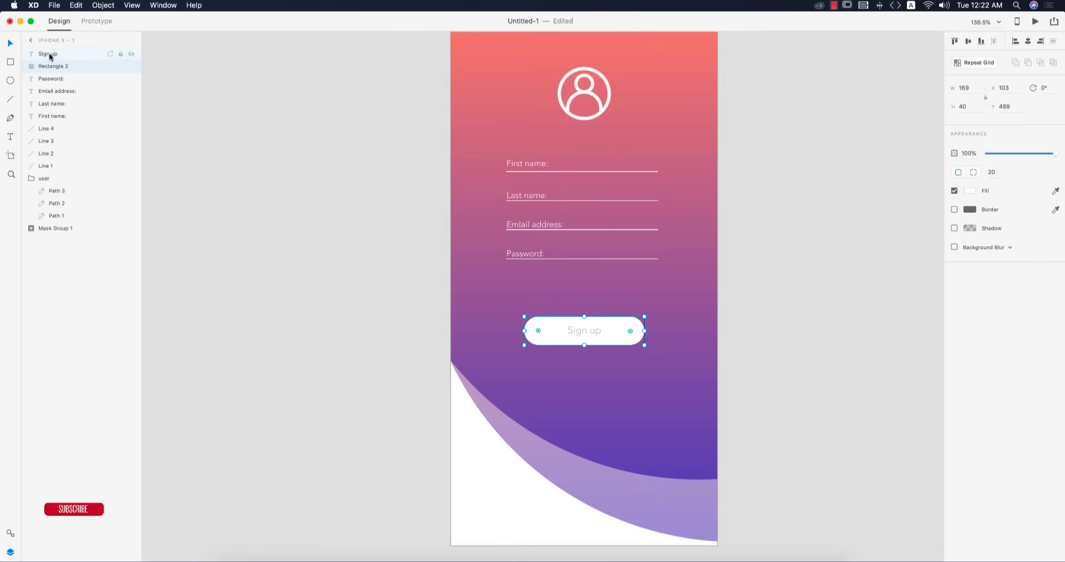
double_click(584, 330)
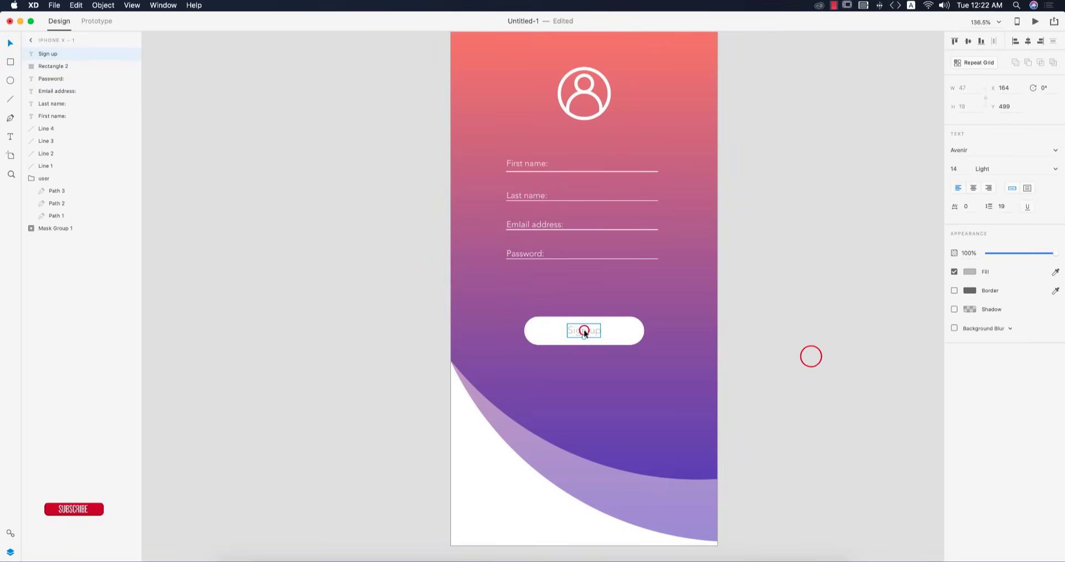
left_click(970, 272)
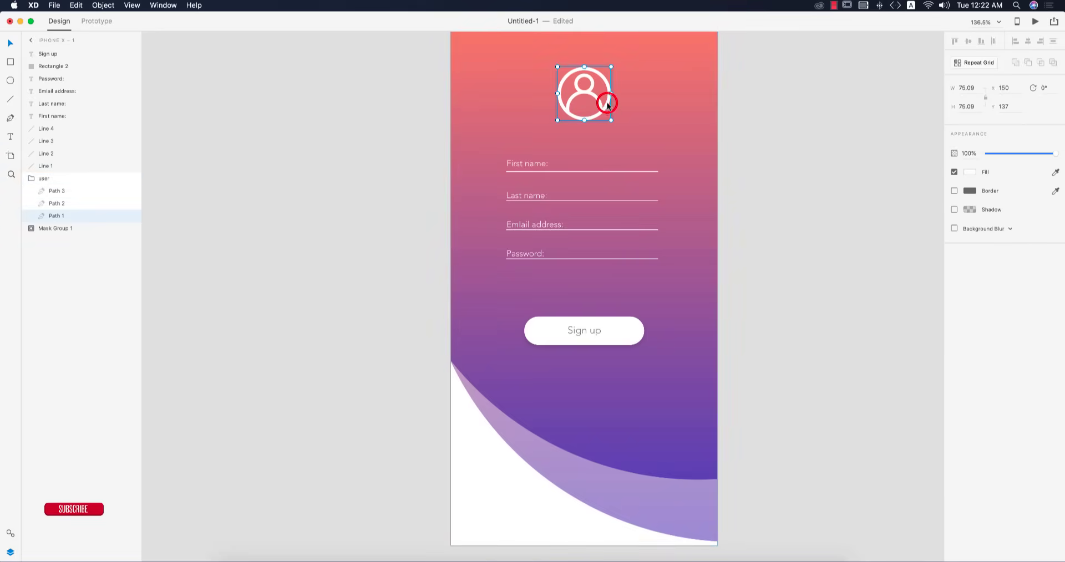
- Select the profile icon and go to the File menu for importing
left_click(837, 243)
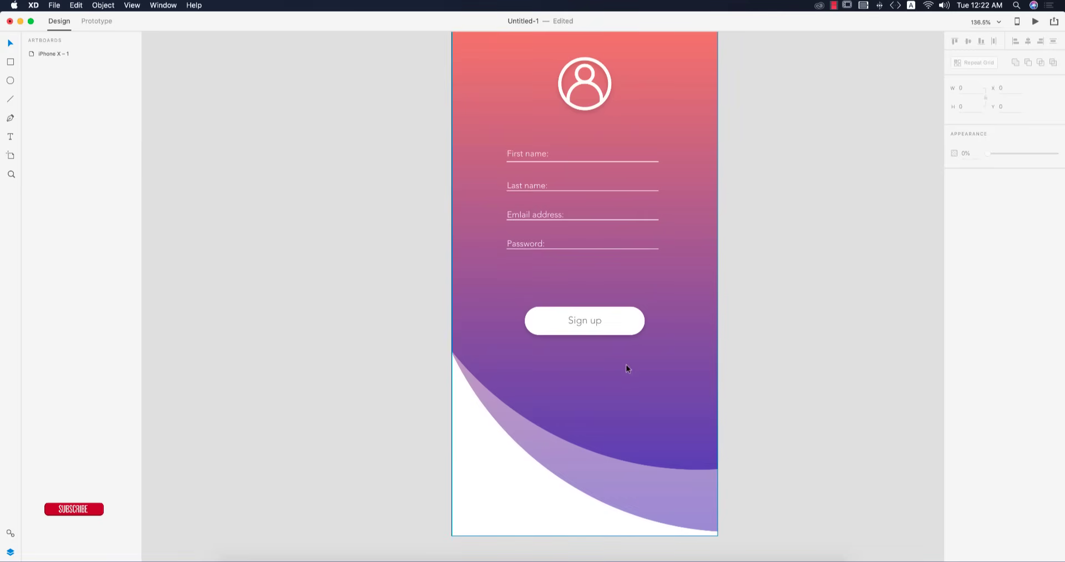
left_click(54, 5)
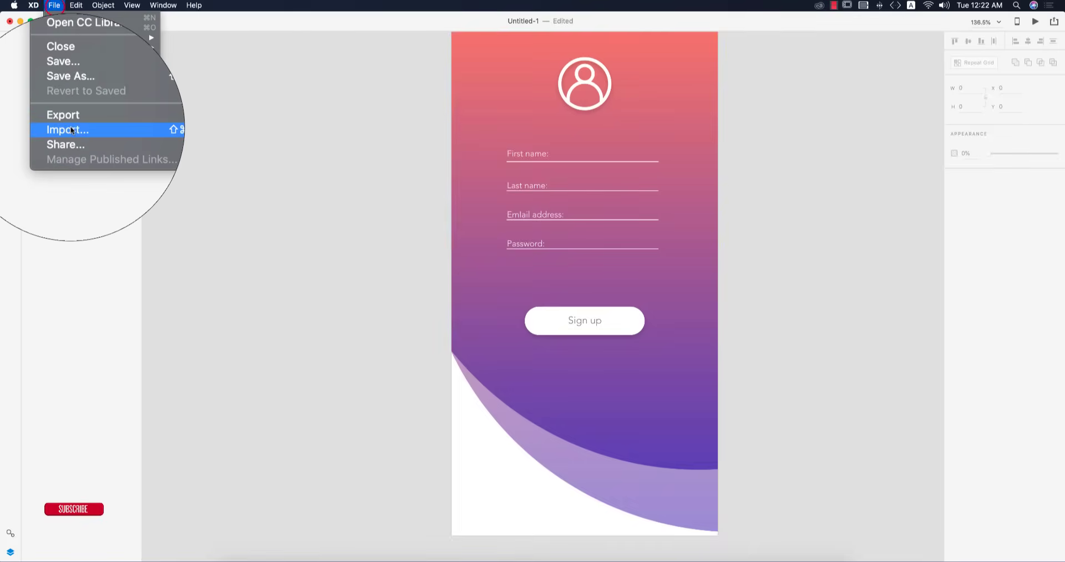
- Import google.svg and facebook.svg and size the icons to width 20 below the button
left_click(66, 131)
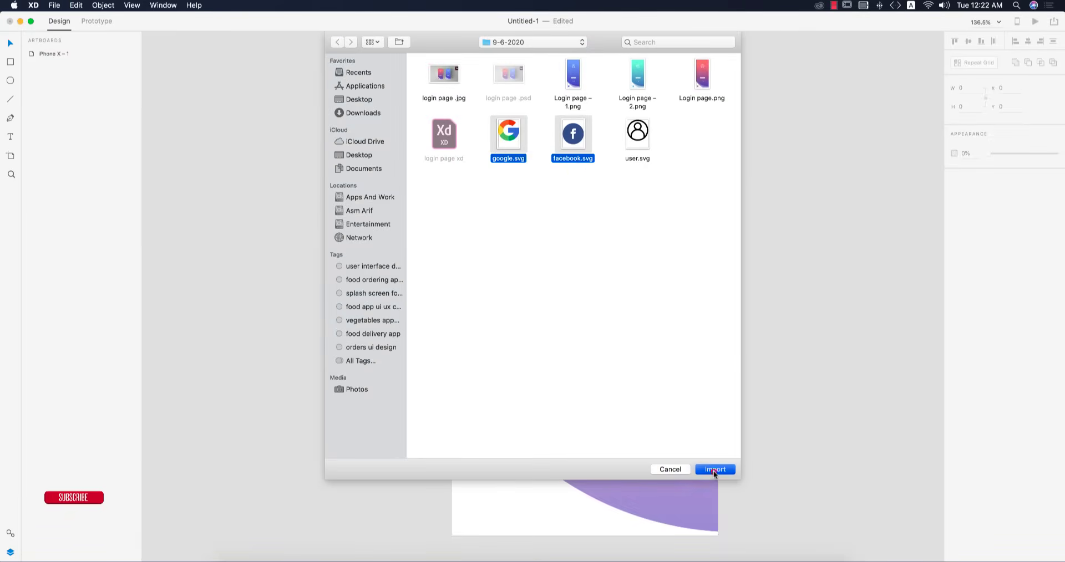
left_click(714, 469)
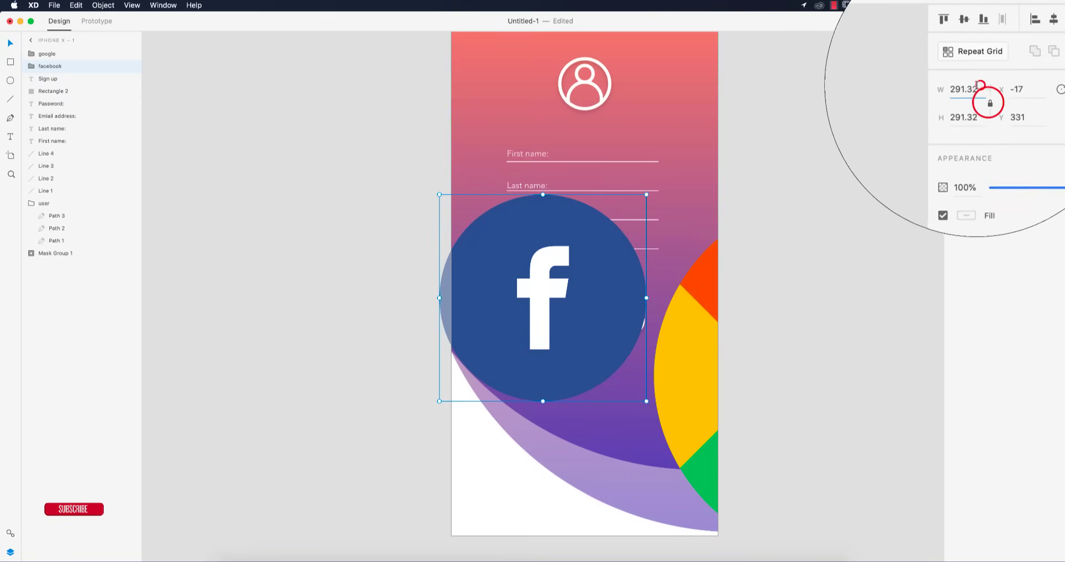
type("20")
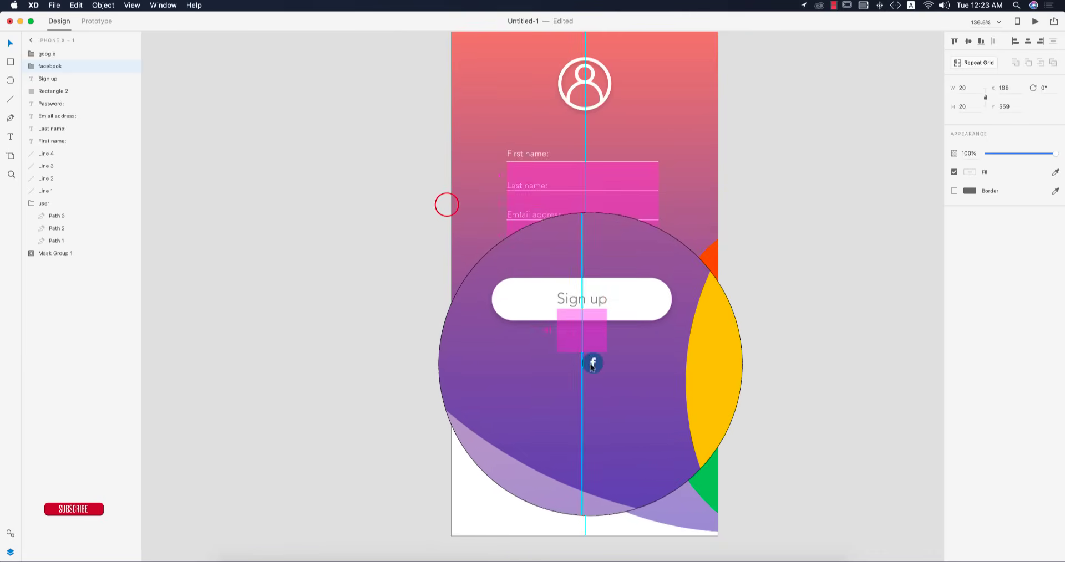
left_click(48, 54)
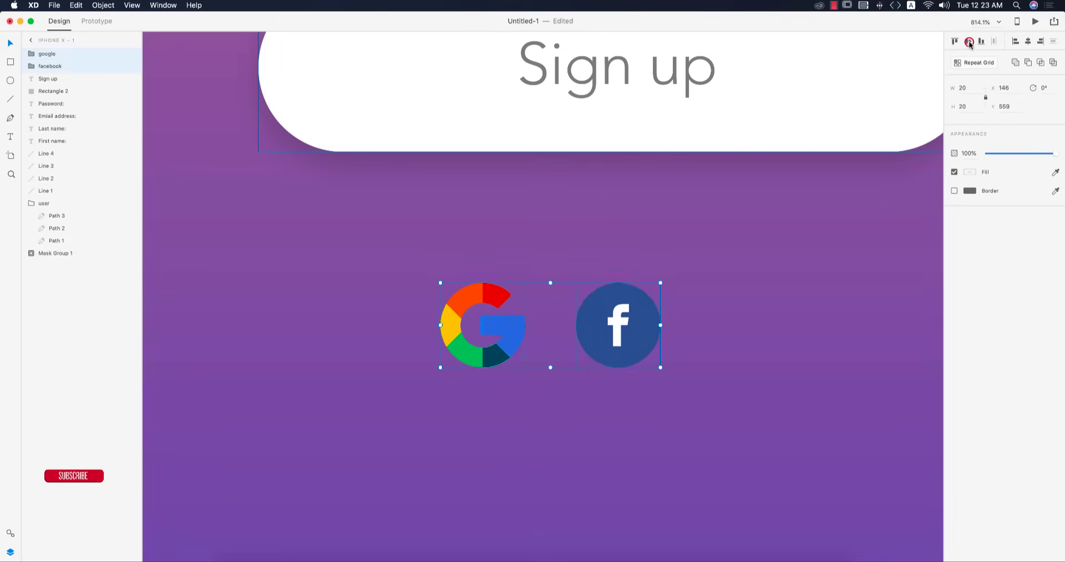
- Group the two social icons and centre the 'Sign up with' caption horizontally above them
key("cmd+g")
type("Sign up with")
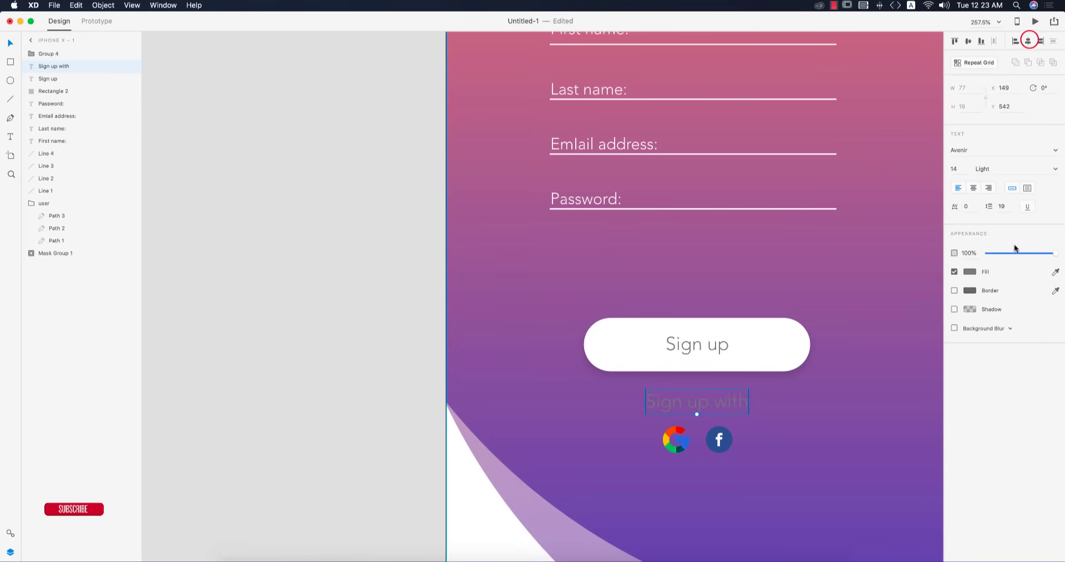
left_click(971, 271)
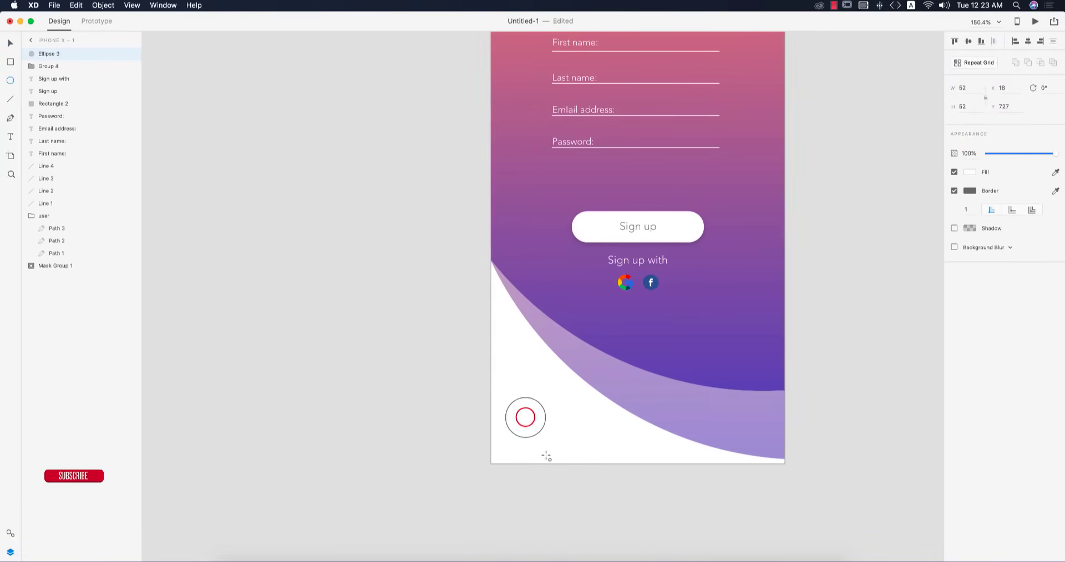
- Remove the small circle's border and give it a coral-to-purple linear gradient fill
left_click(525, 417)
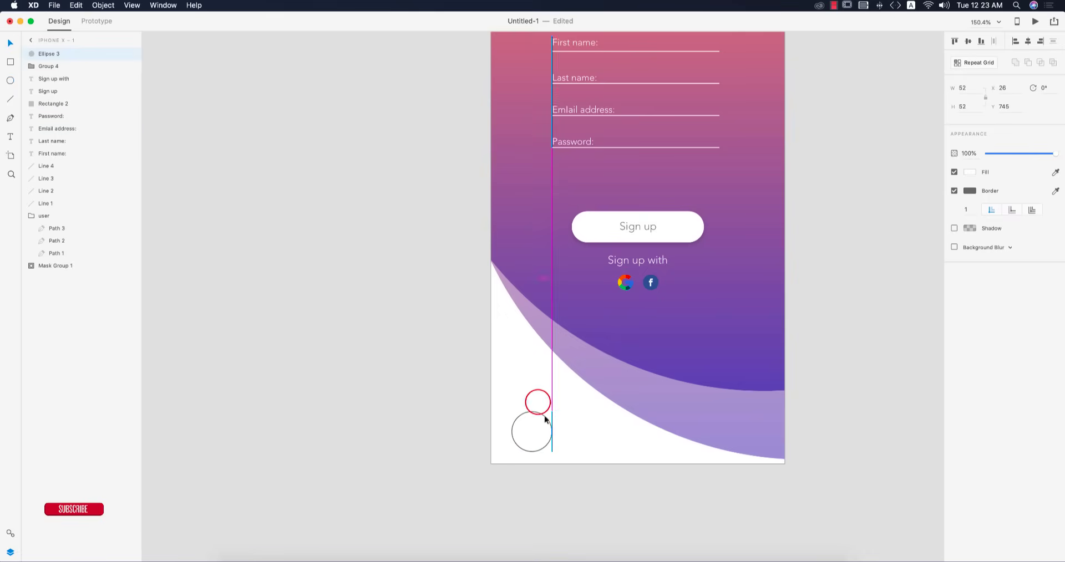
left_click(955, 191)
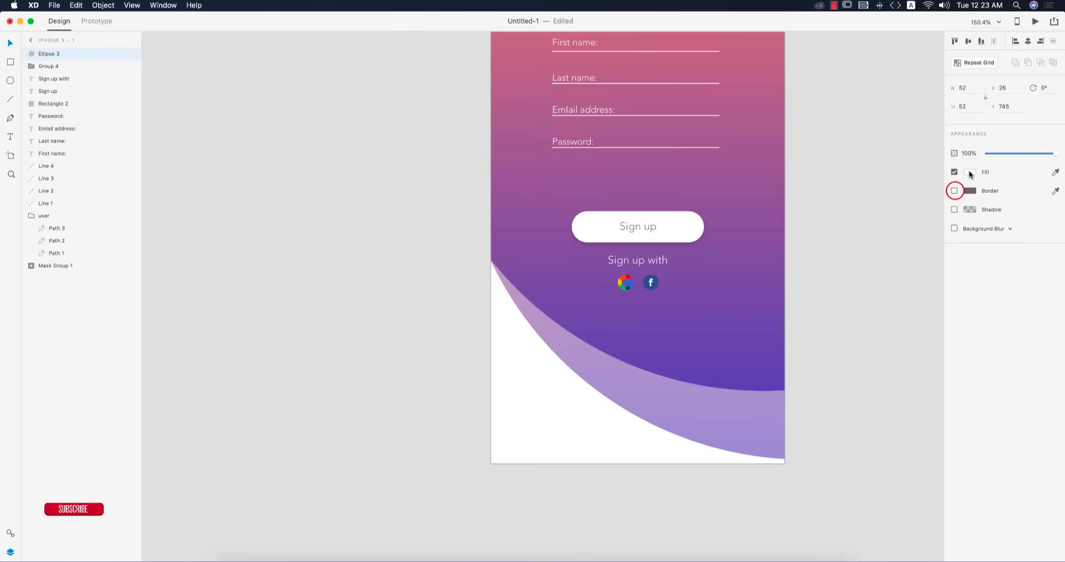
left_click(971, 172)
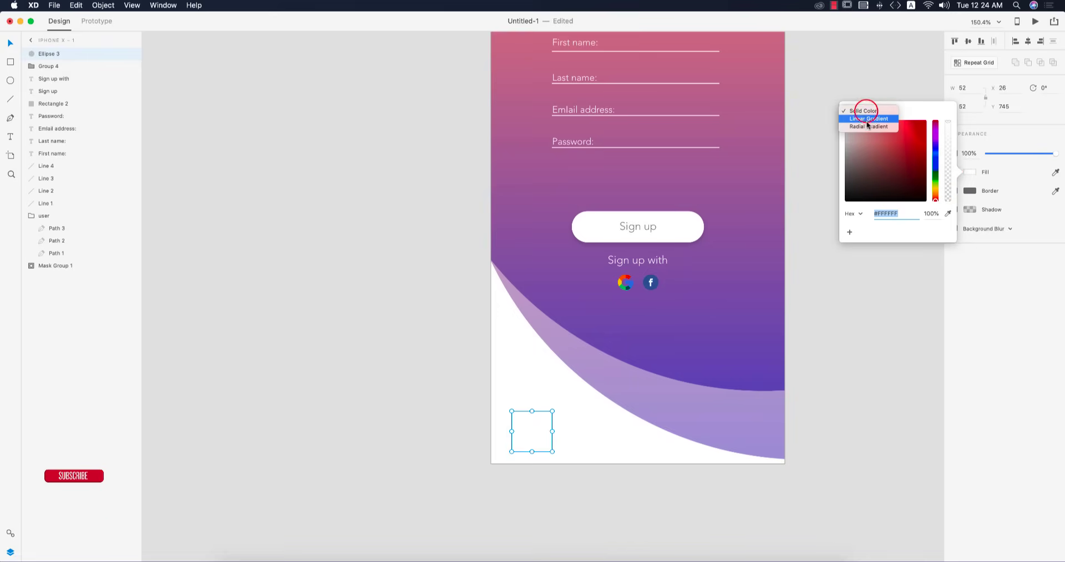
left_click(869, 118)
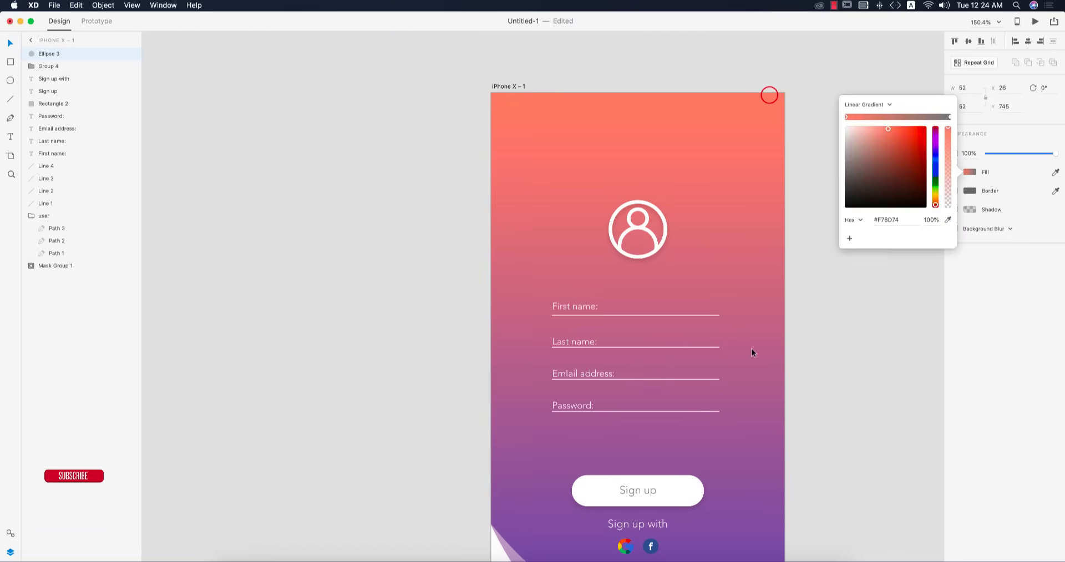
scroll("down", 3)
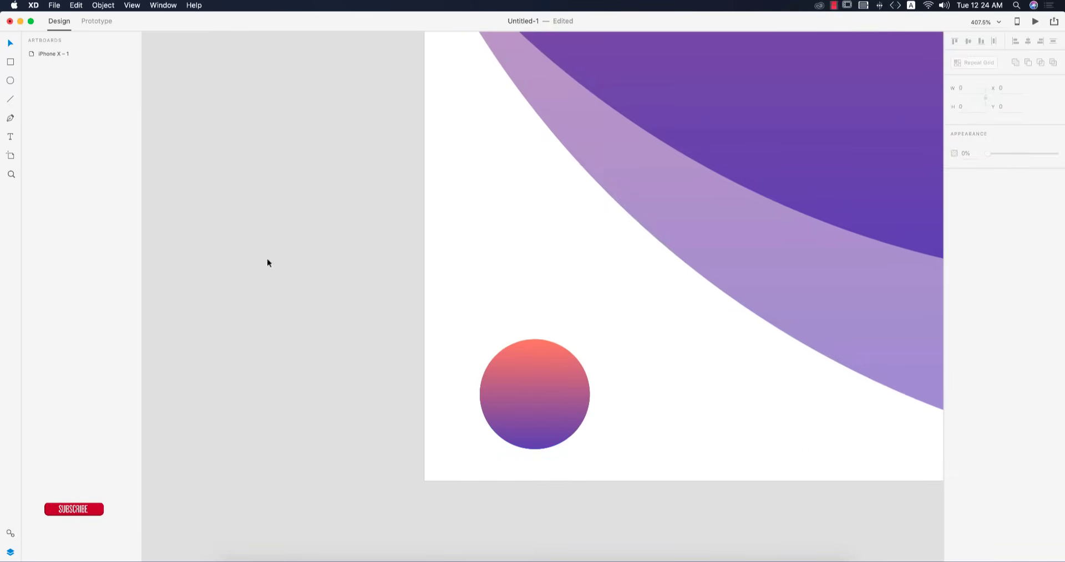
- Draw a white horizontal line across the circle and paste a duplicate of it
left_click(10, 99)
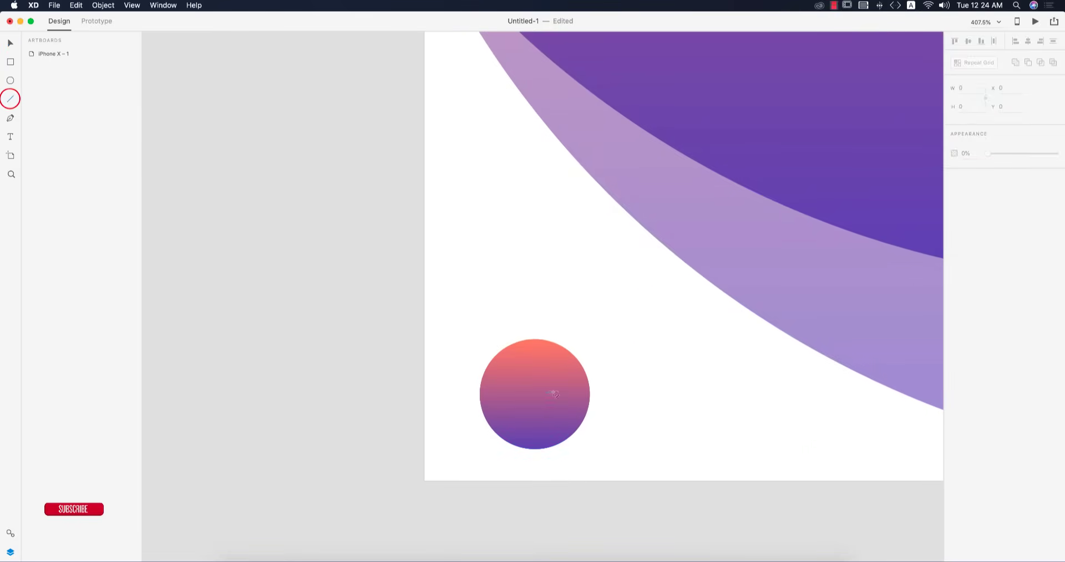
left_click_drag(517, 393, 570, 393)
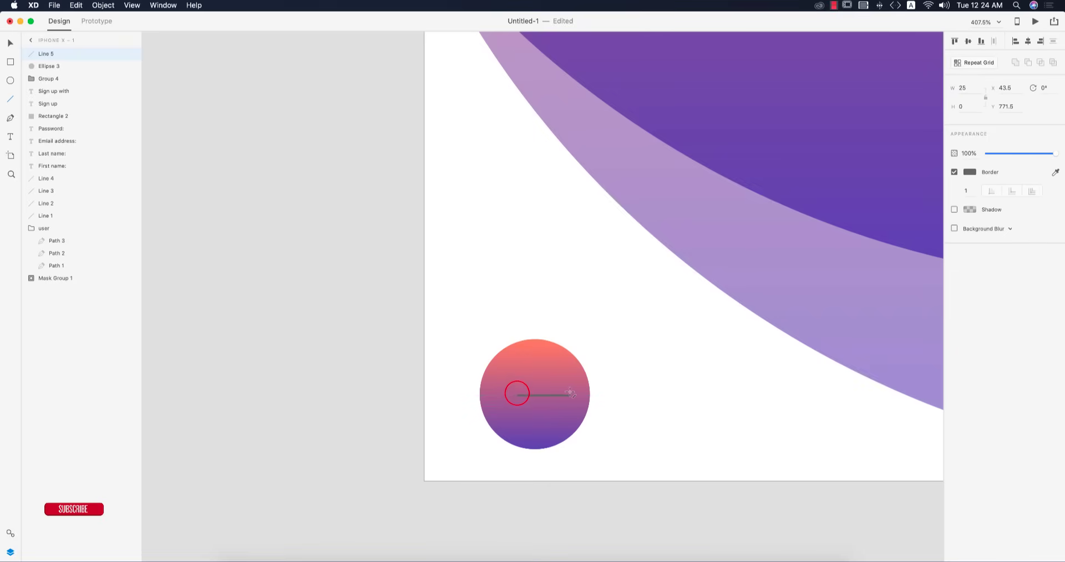
left_click(970, 172)
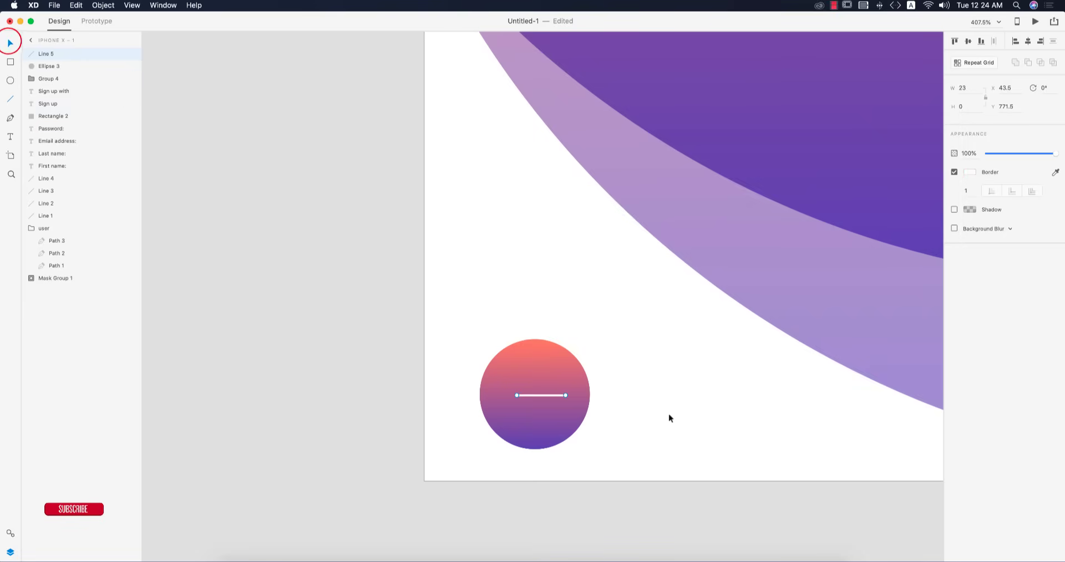
key("cmd+v")
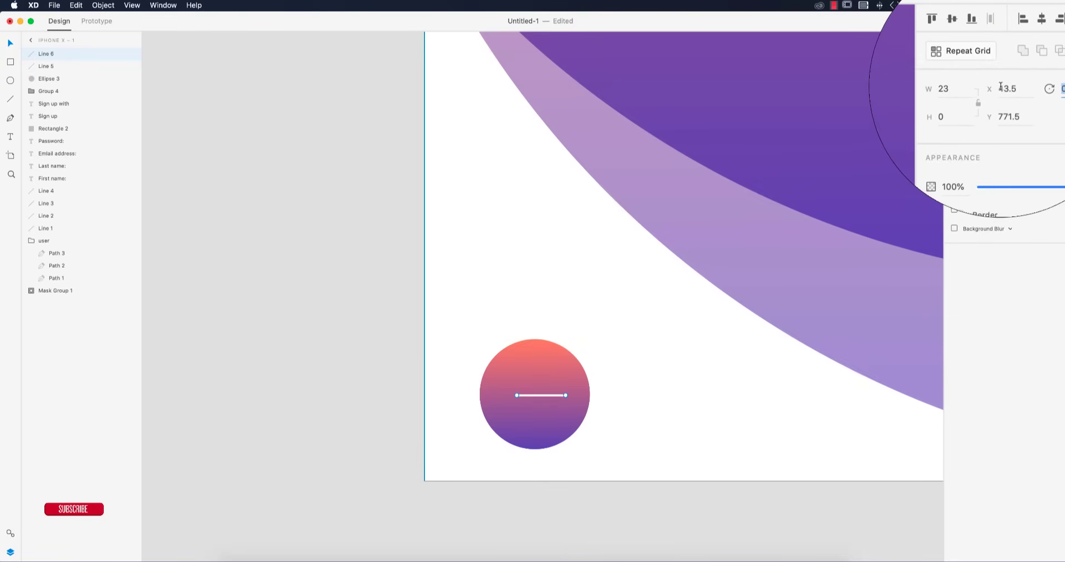
- Rotate the copy 90°, group the lines into a plus and centre it on the circle
type("90°")
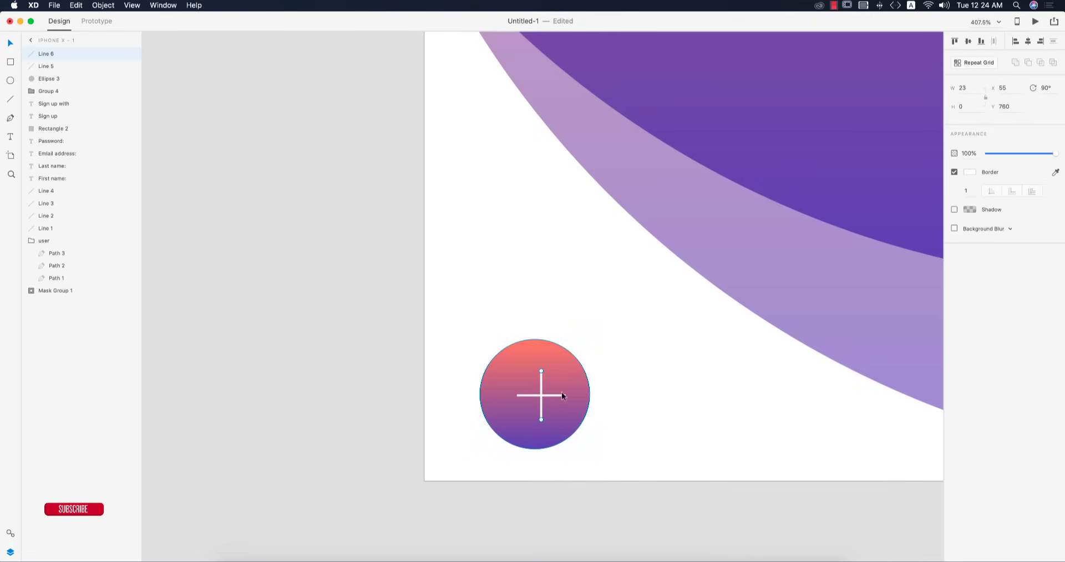
key("cmd+g")
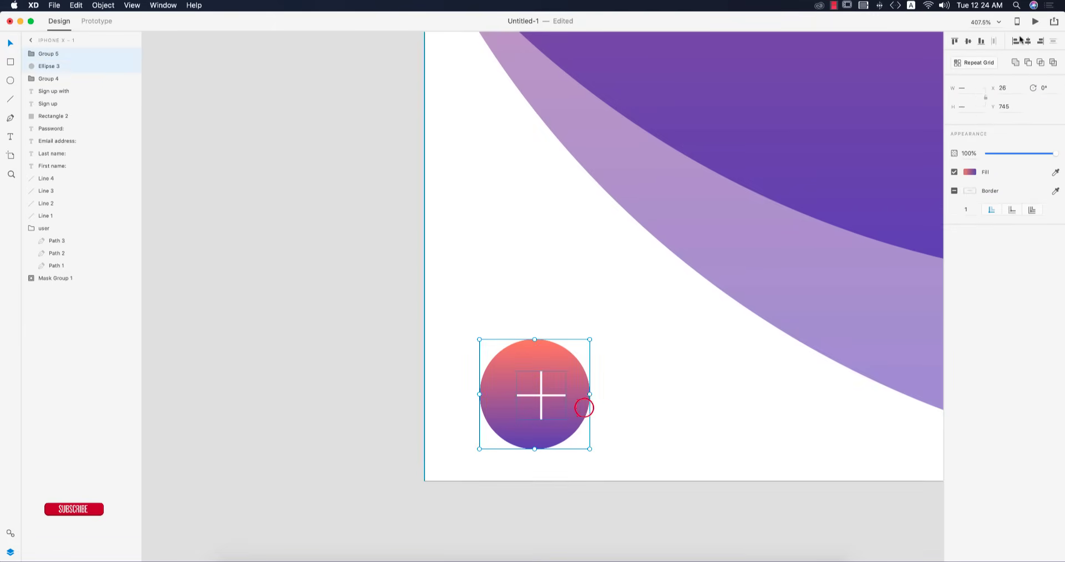
left_click(710, 406)
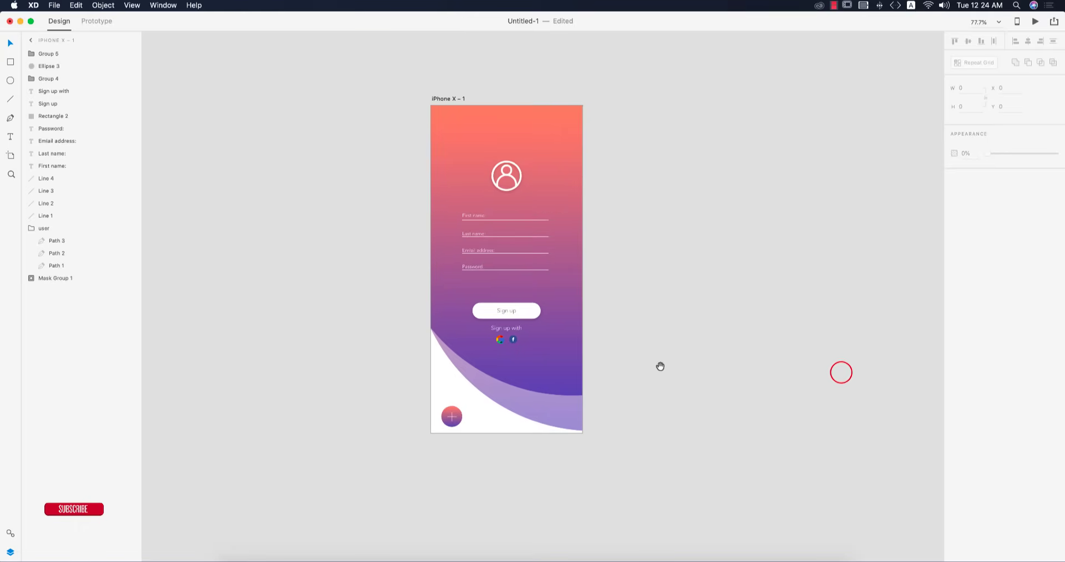
- Rename the artboard to 'Sign Up' and duplicate it
left_click(448, 99)
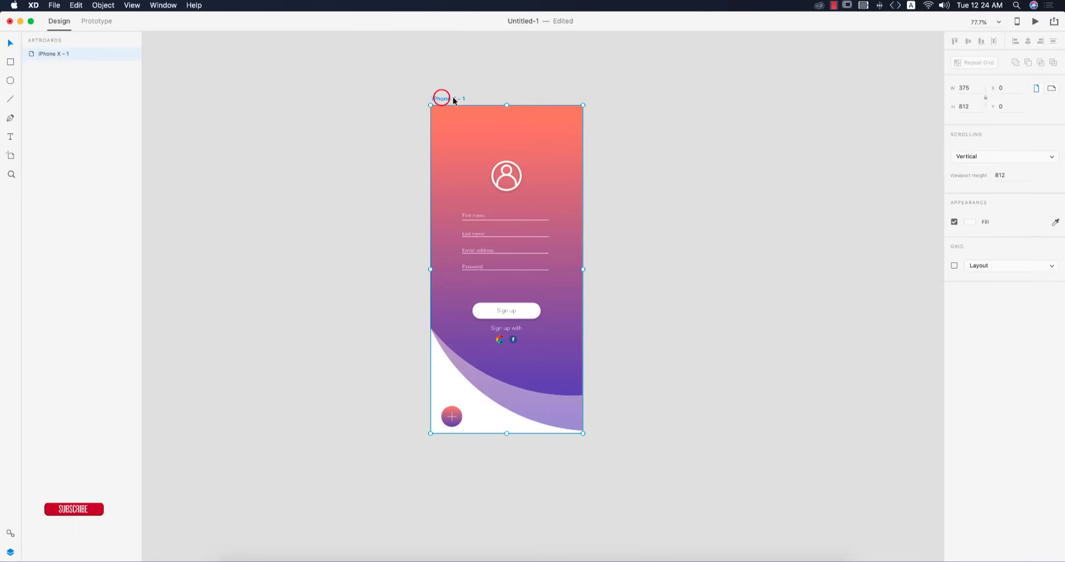
double_click(447, 99)
type("Sign Up")
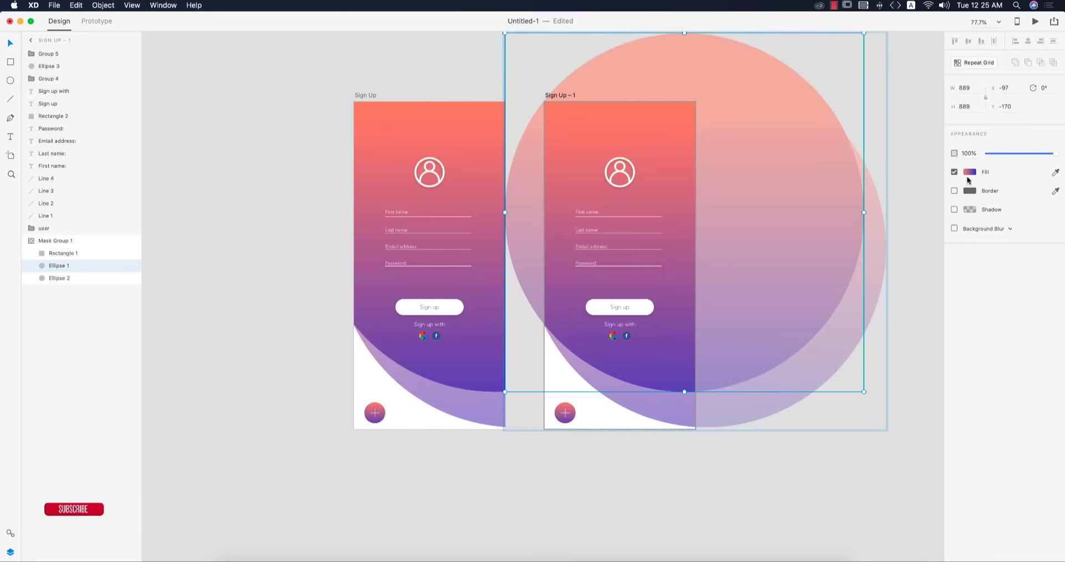
- Recolour the duplicate's two background ellipses with cyan-to-blue gradient stops
left_click(970, 172)
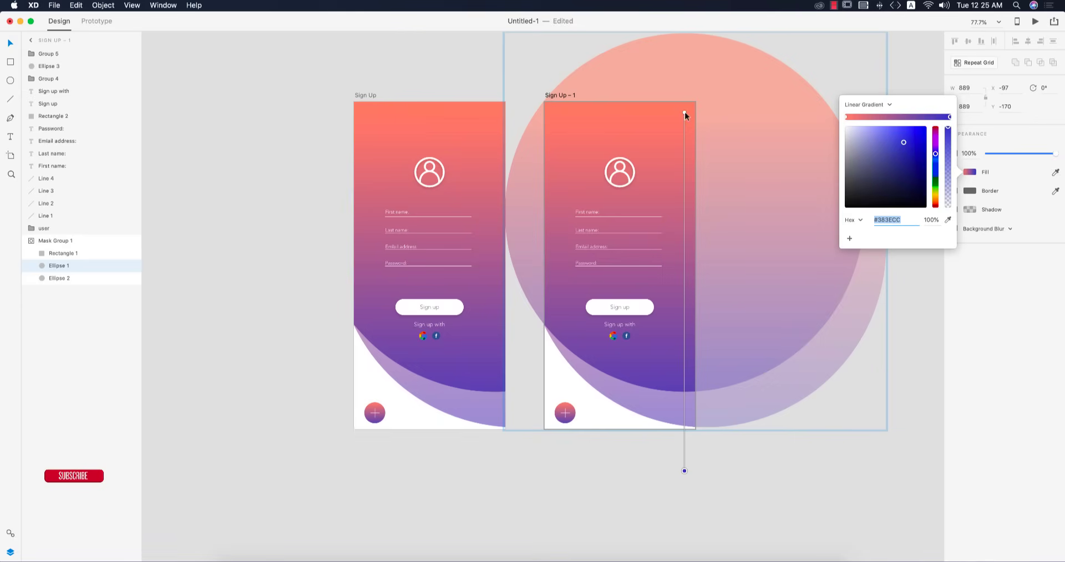
left_click(935, 170)
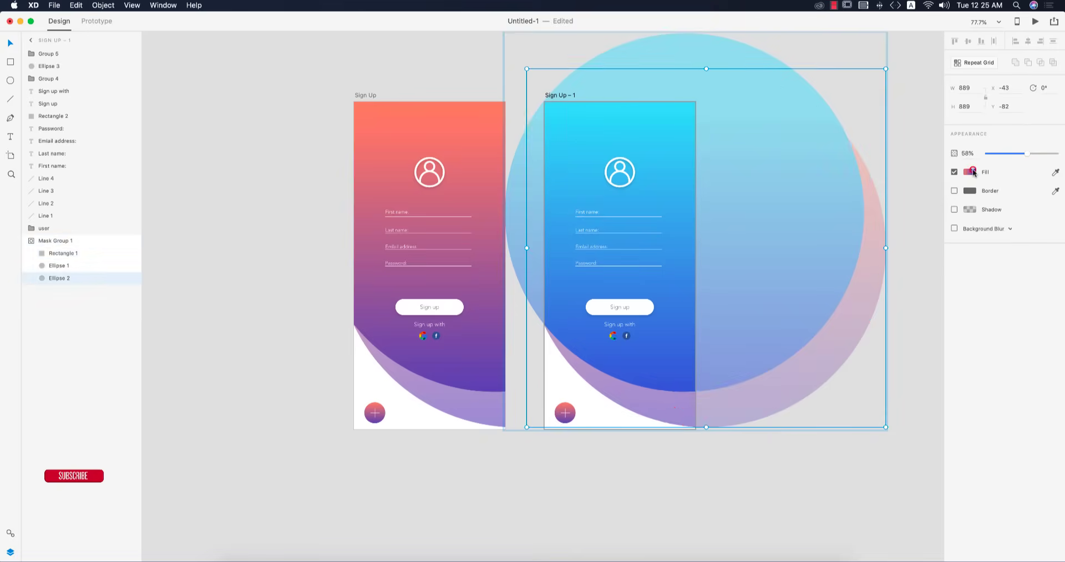
left_click(970, 172)
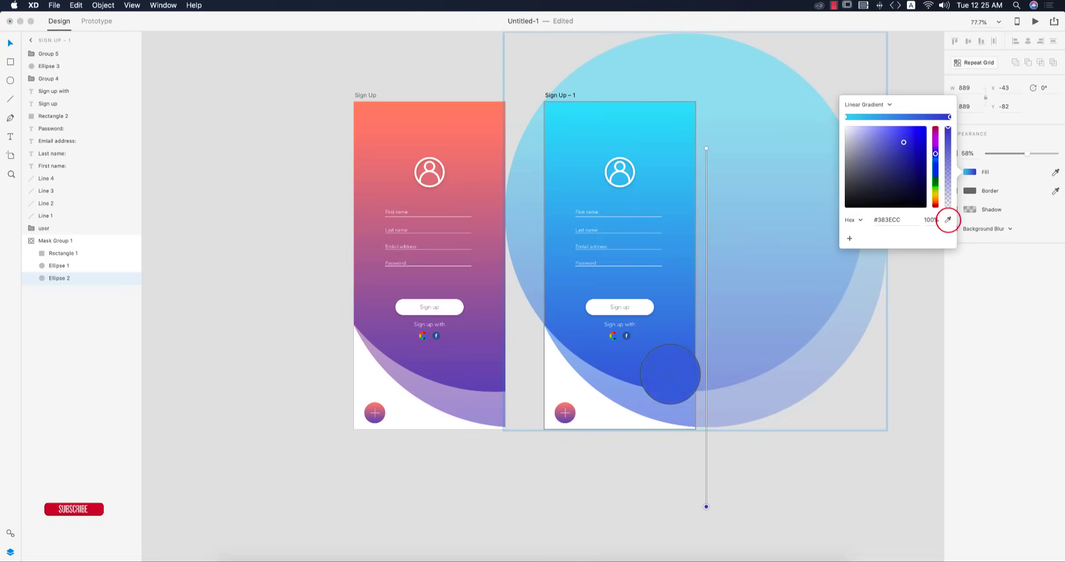
left_click(818, 468)
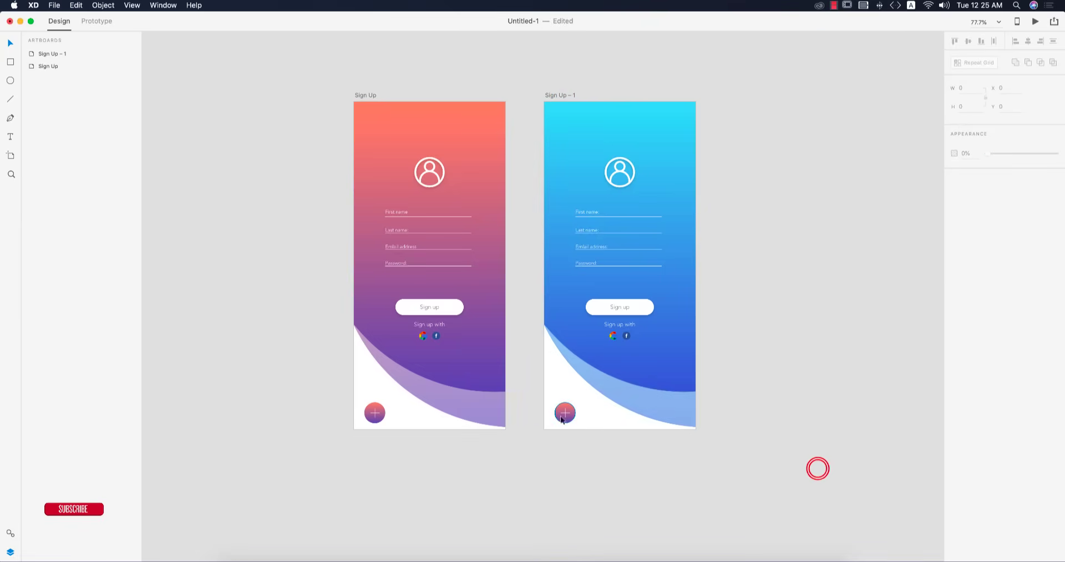
- Give the duplicate's plus-button circle (Ellipse 3) a matching blue gradient fill
left_click(565, 413)
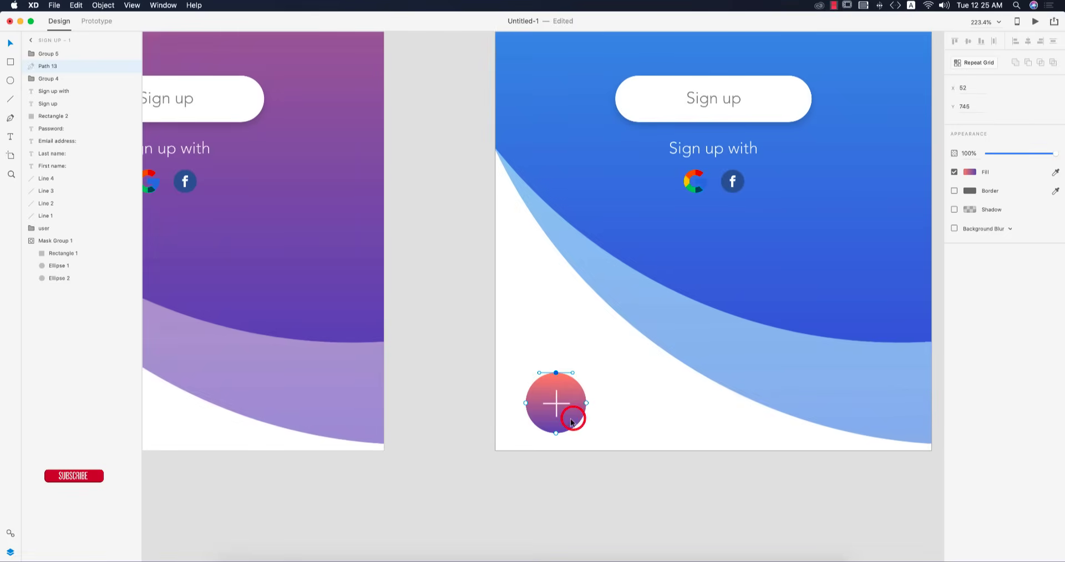
left_click(970, 172)
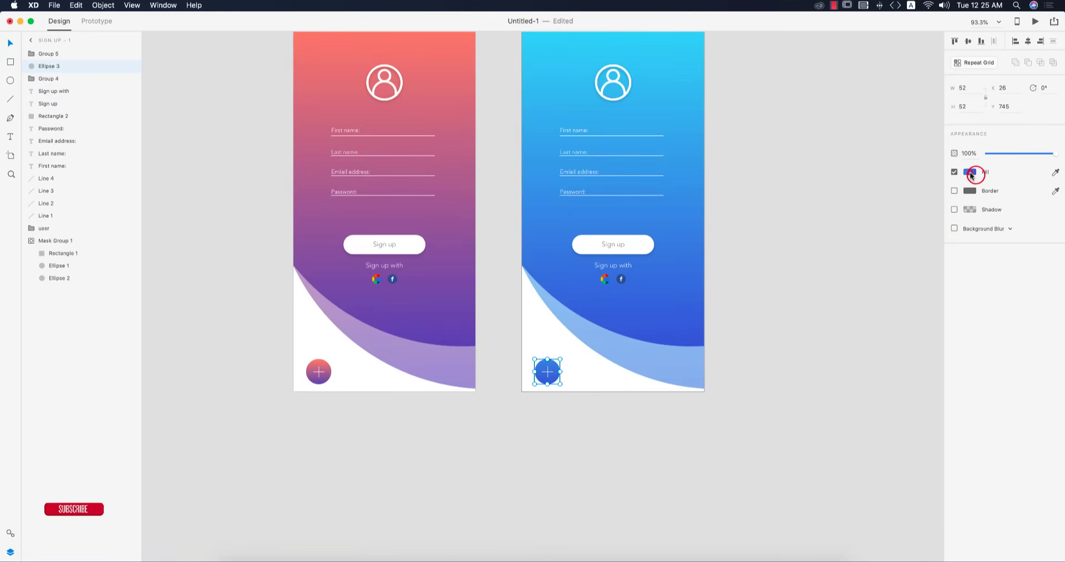
left_click(972, 171)
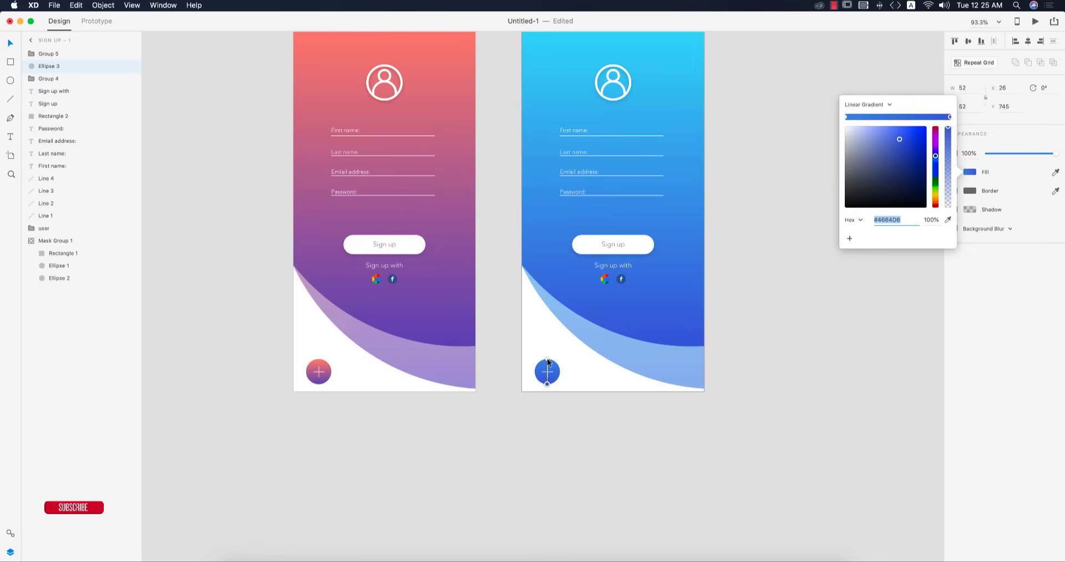
left_click(947, 220)
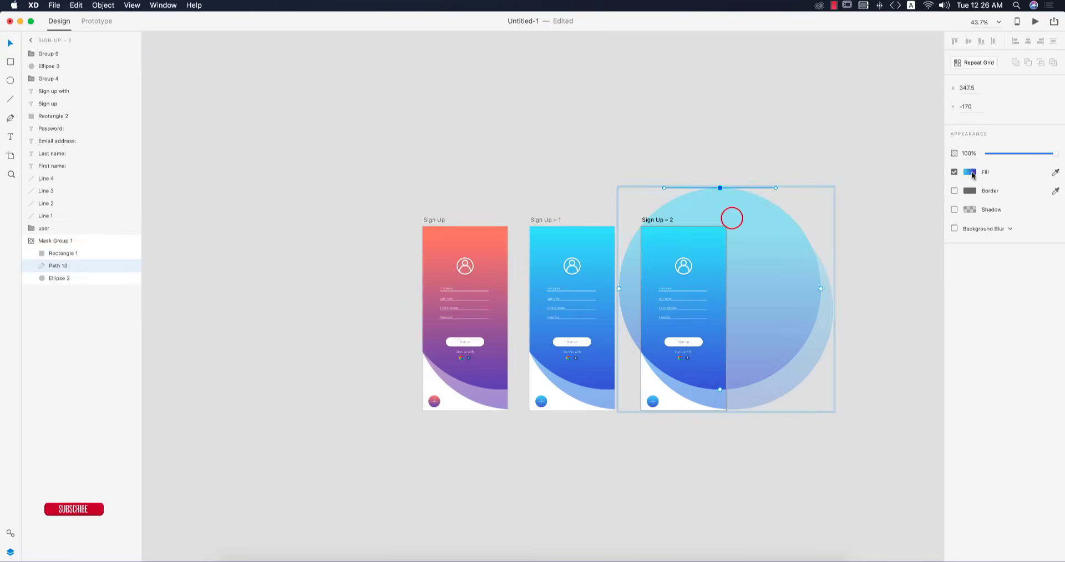
- Recolour the Sign Up – 2 background circle's top gradient stop to green, leaving the plus button blue
left_click(971, 172)
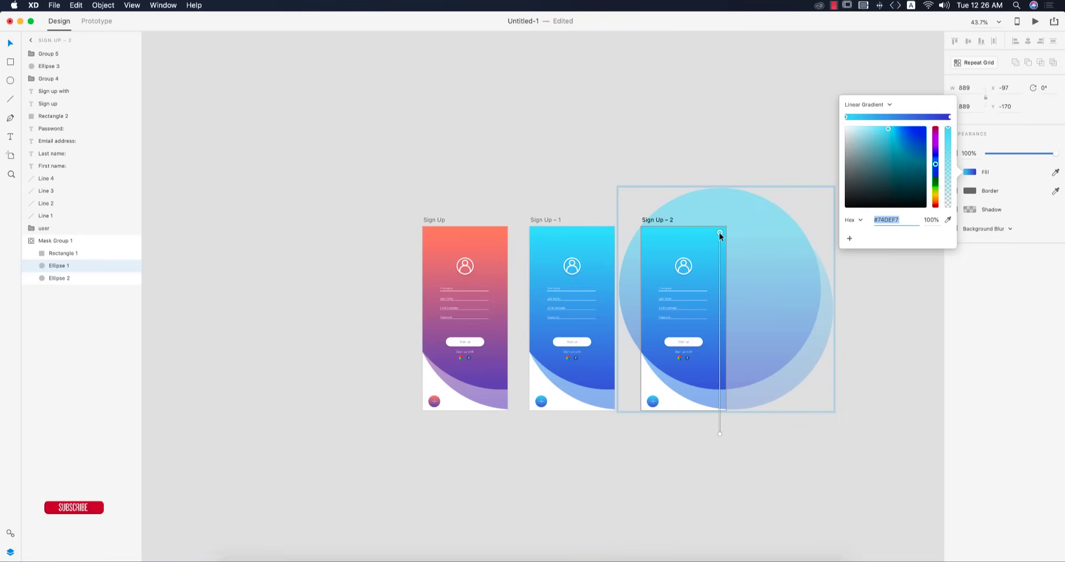
left_click_drag(935, 164, 936, 164)
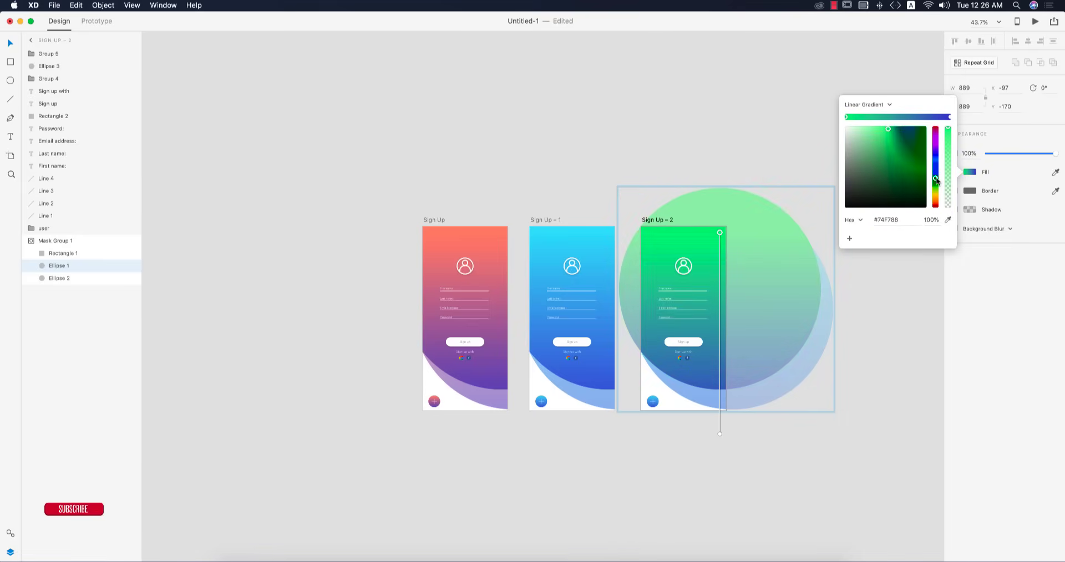
left_click(764, 459)
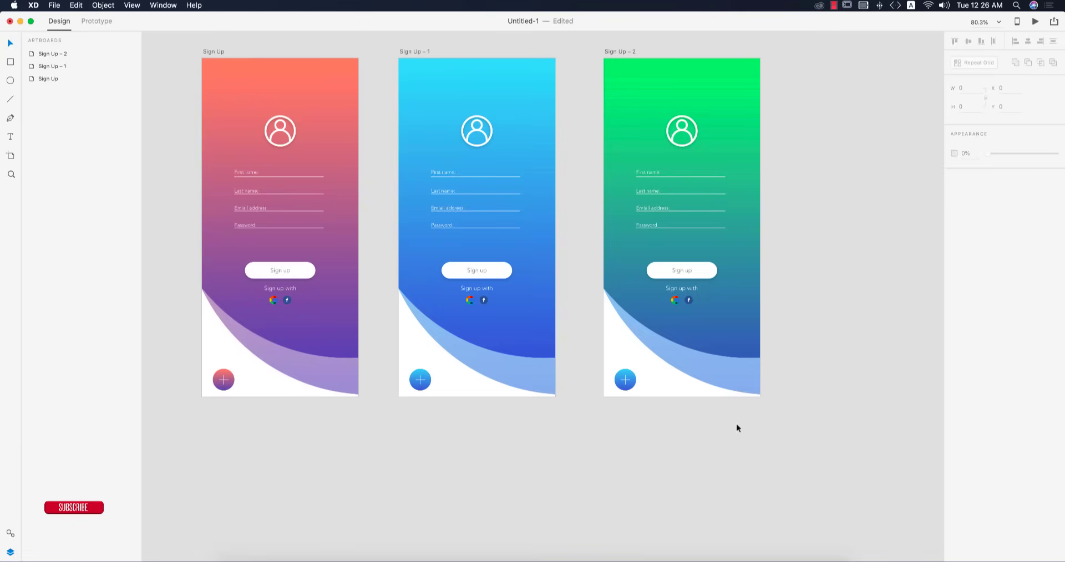
left_click(625, 380)
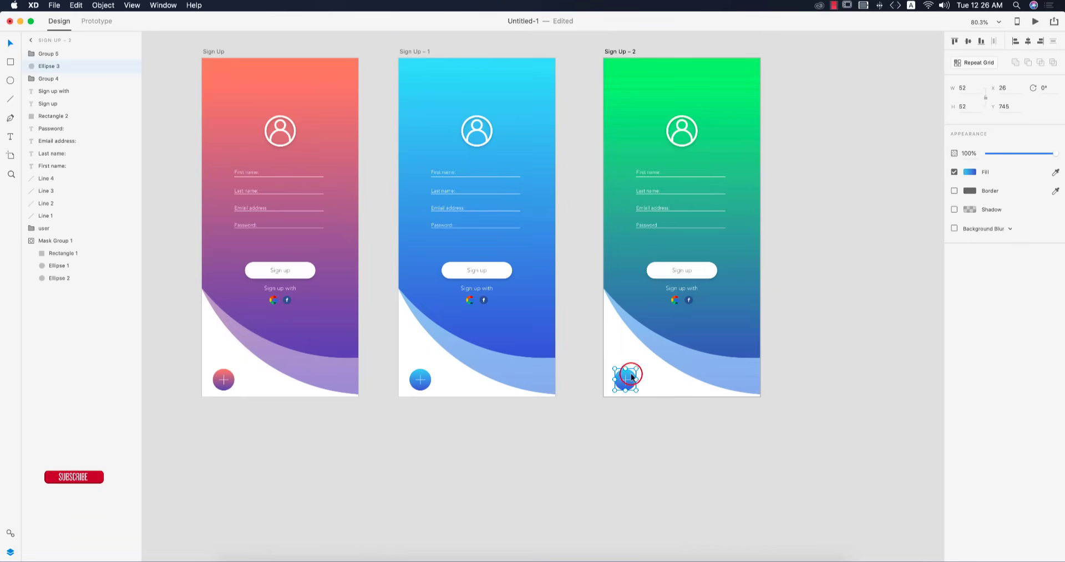